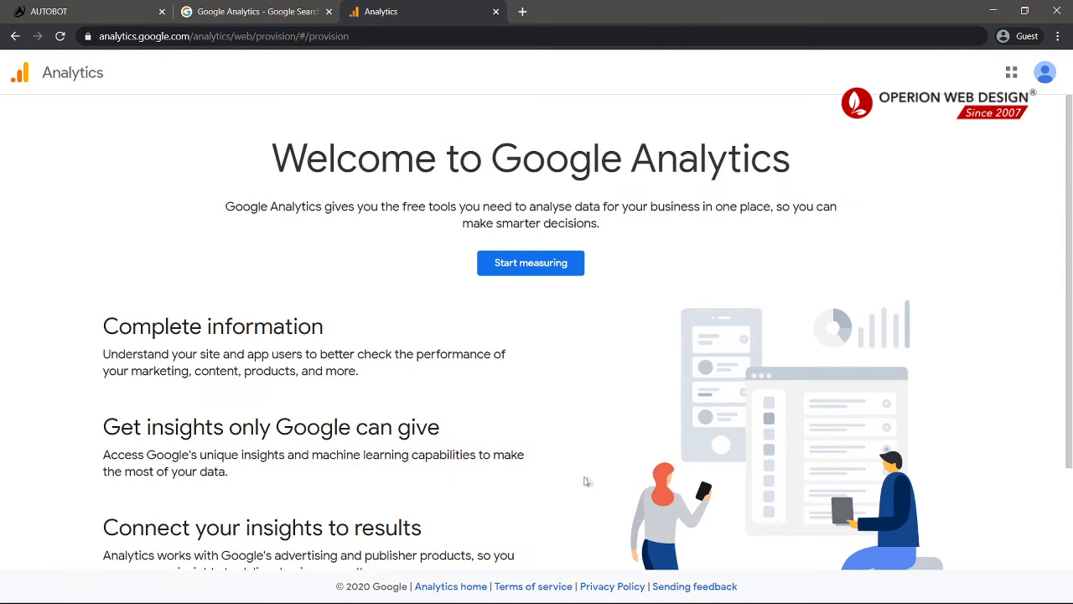
mouse_move(530, 263)
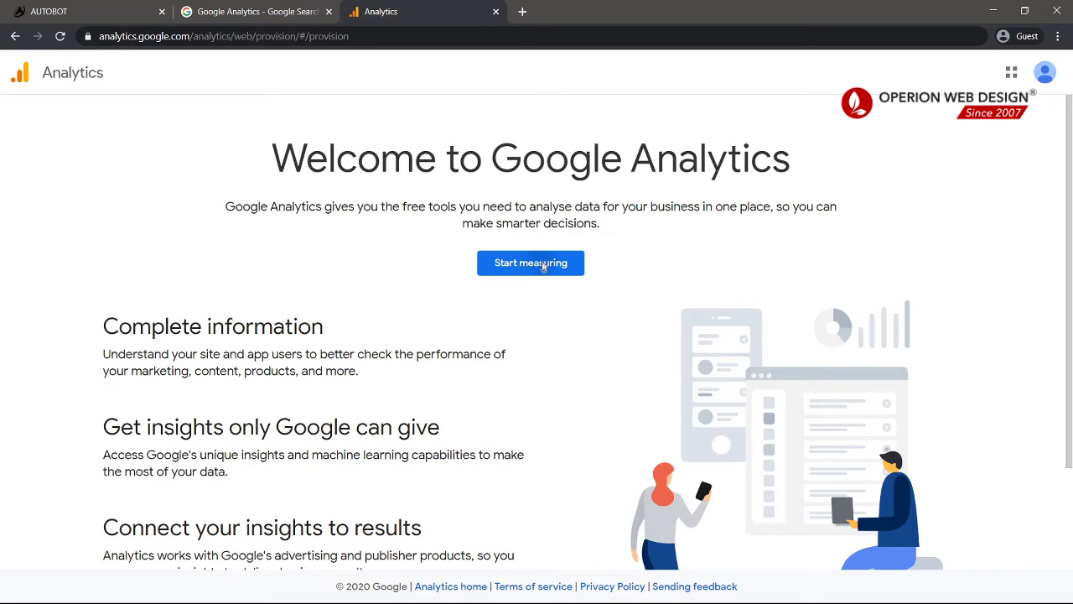
Start a new account named 'mr' and turn off all four data-sharing options.
click(530, 263)
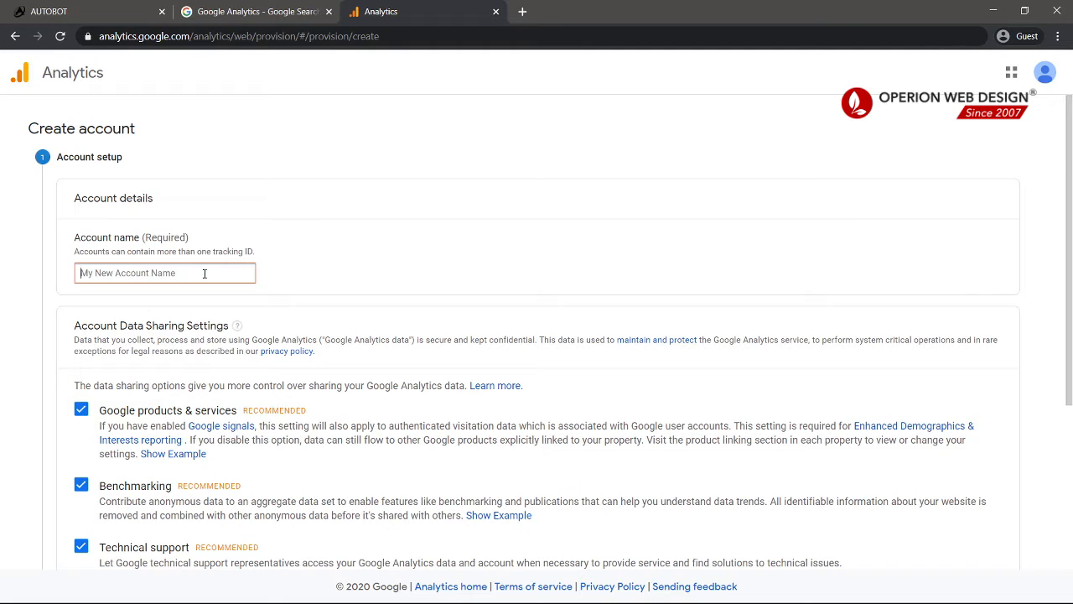
text(mrliew)
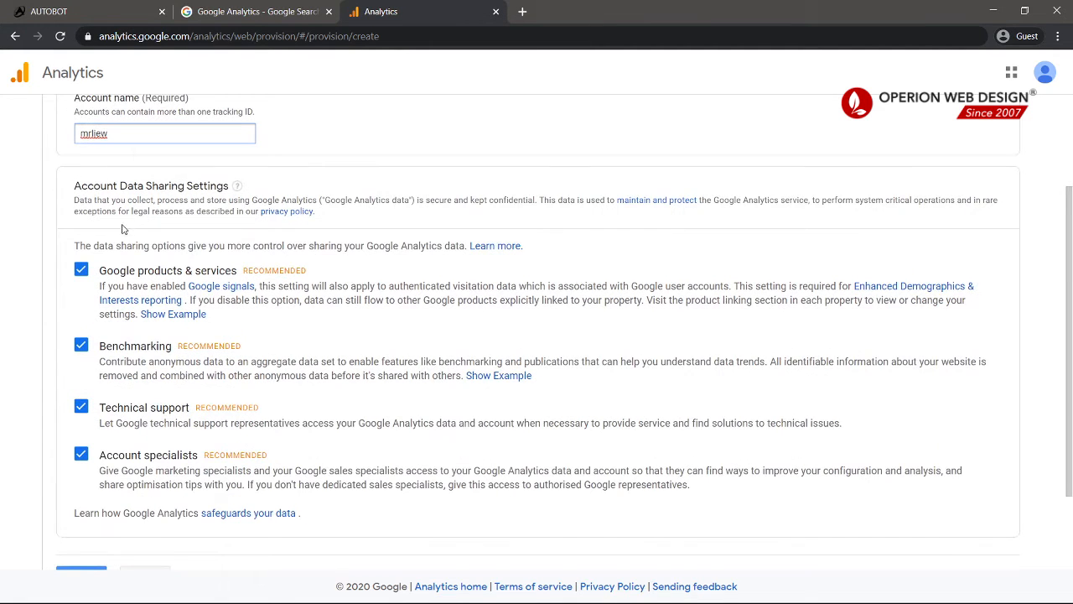
click(81, 269)
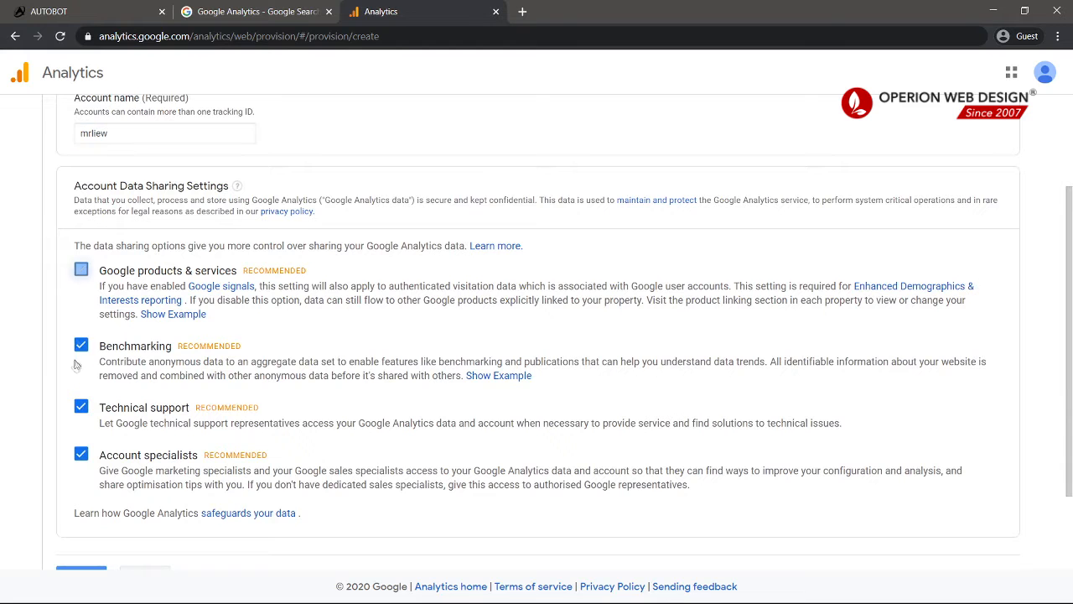
click(80, 345)
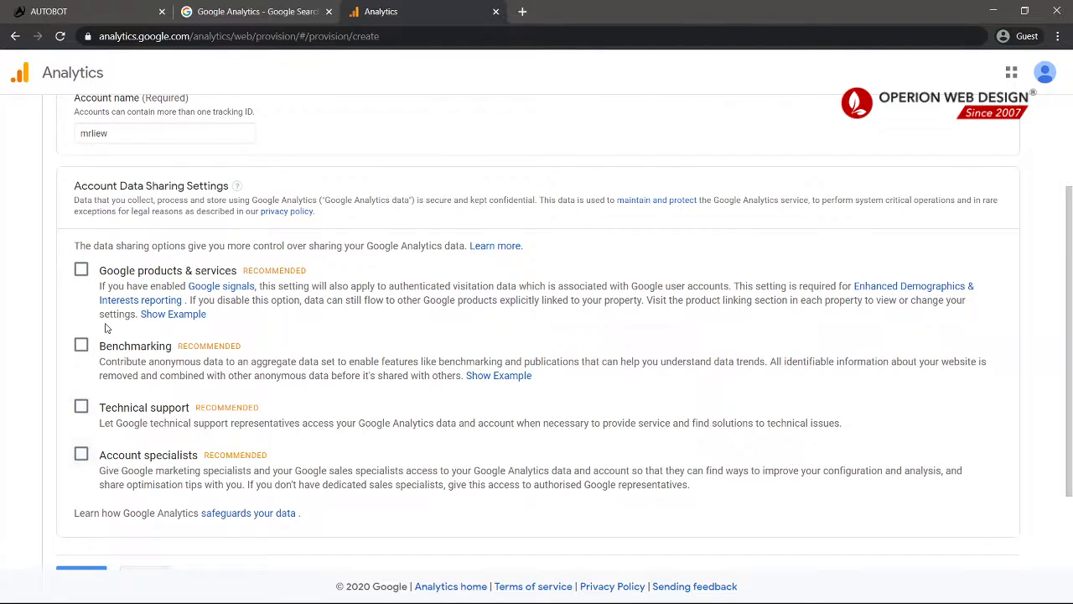
scroll(down, 3)
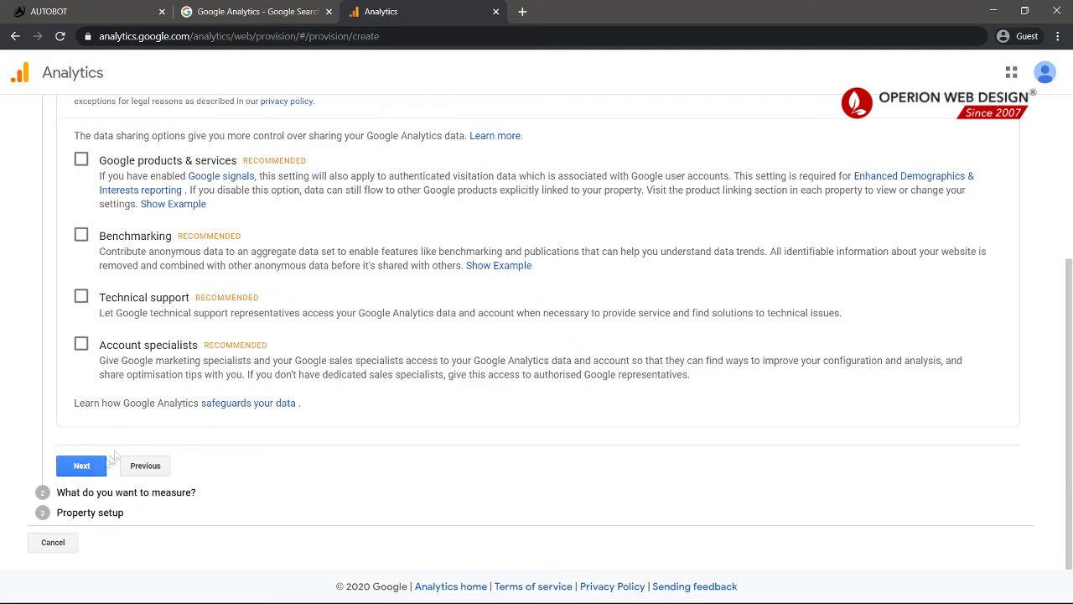
Finish account setup, compare Apps and Apps-and-web, then choose Web measurement.
click(81, 465)
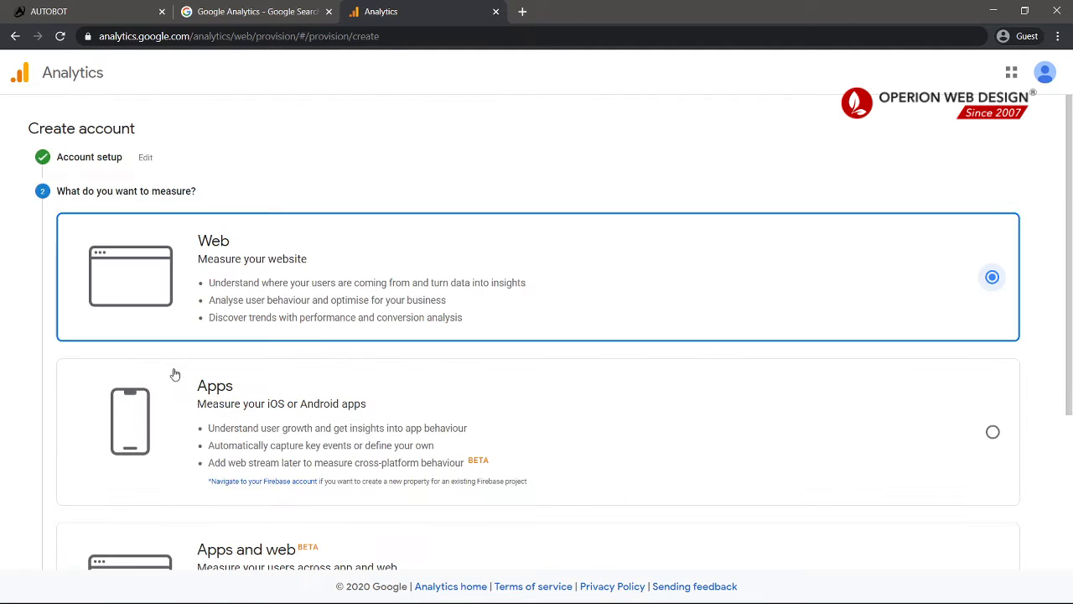
mouse_move(231, 291)
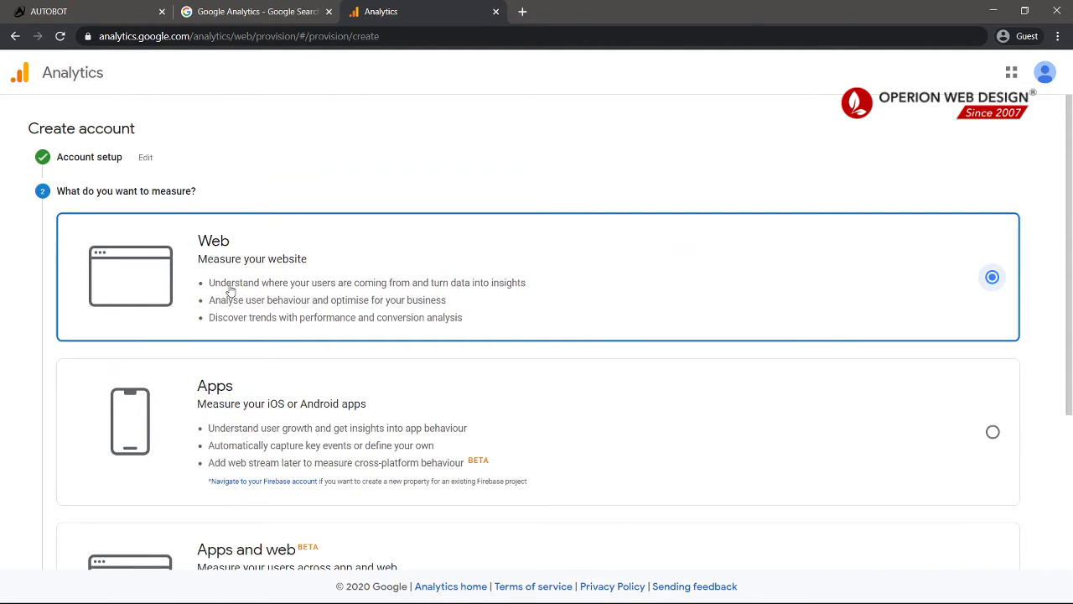
click(993, 431)
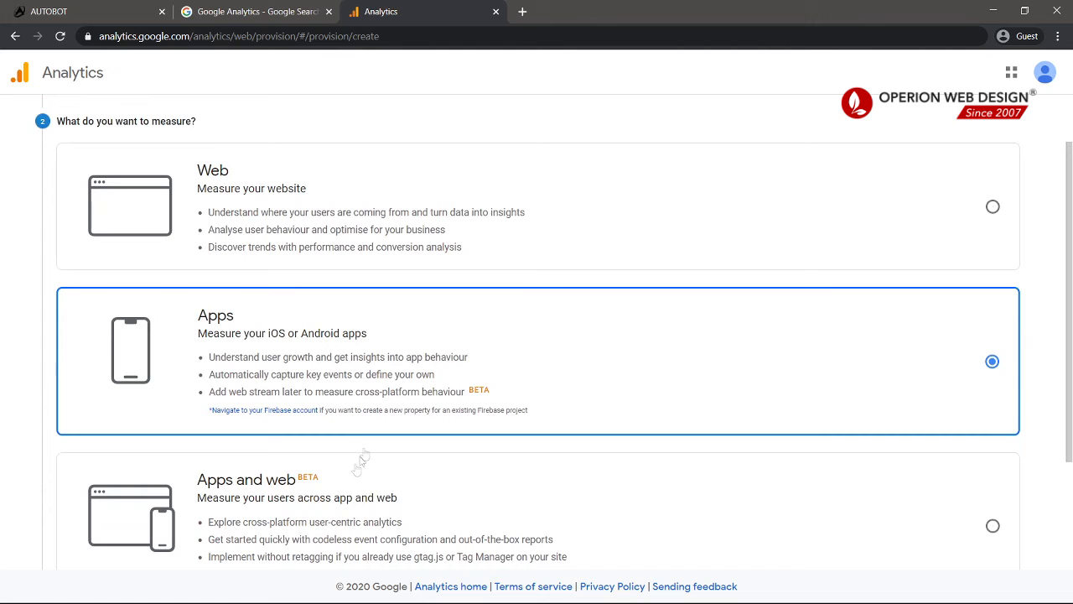
click(991, 525)
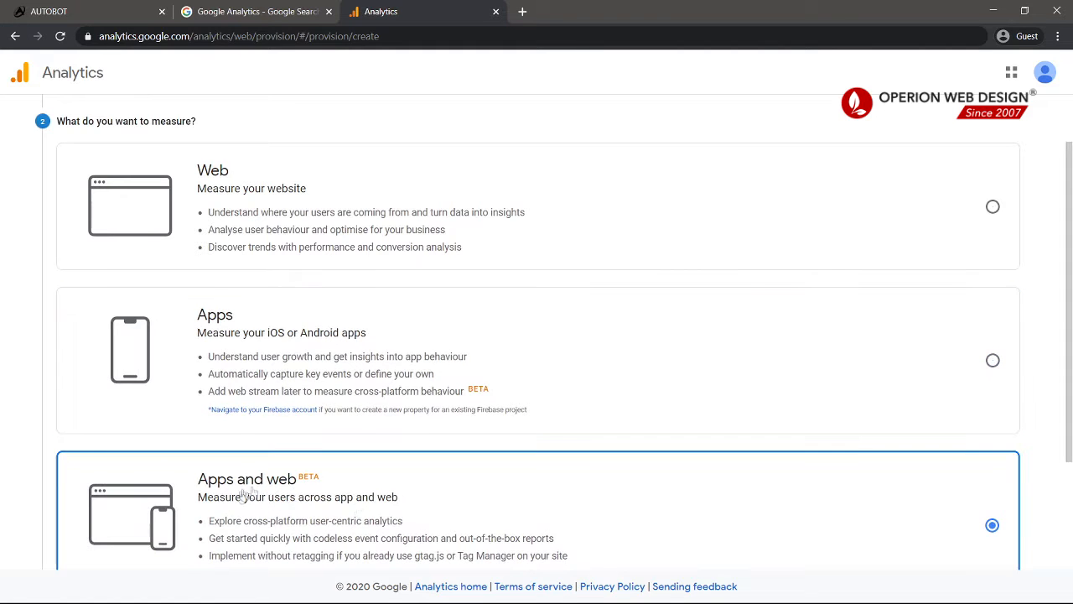
click(992, 206)
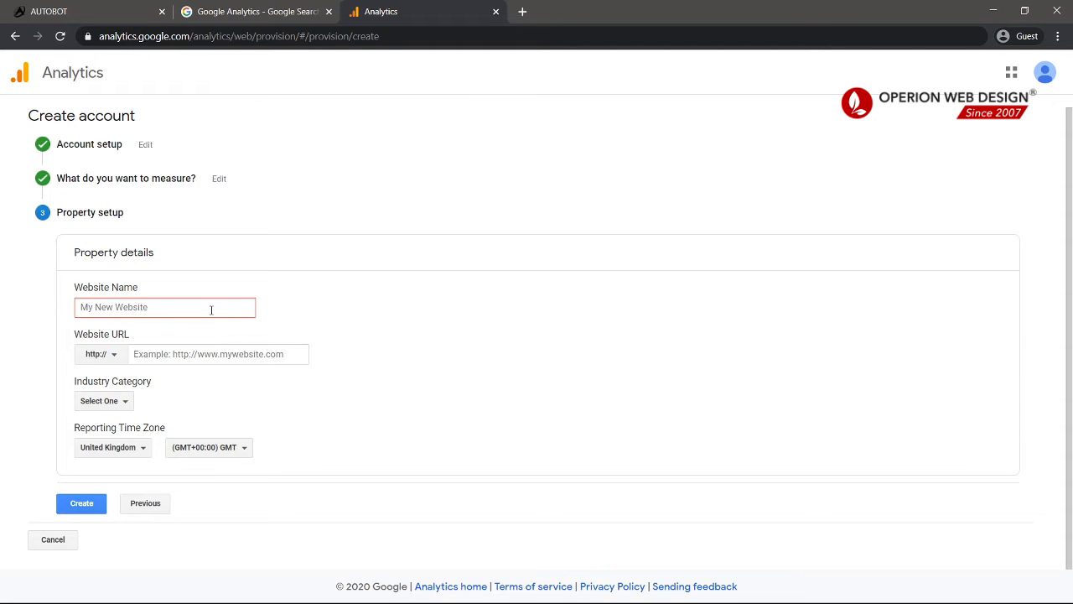
text(Aut)
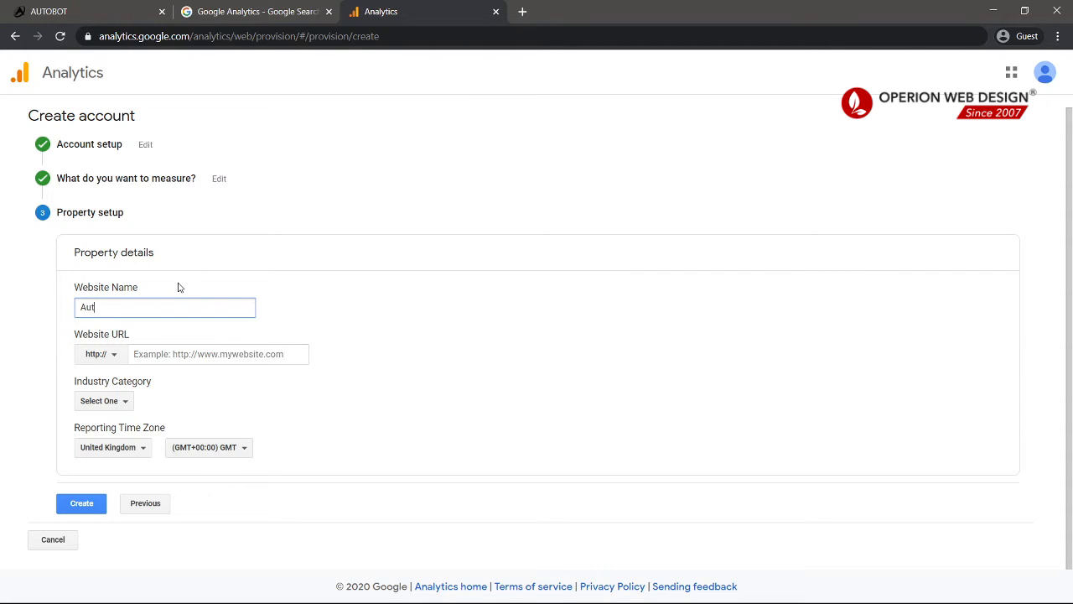
text(obot)
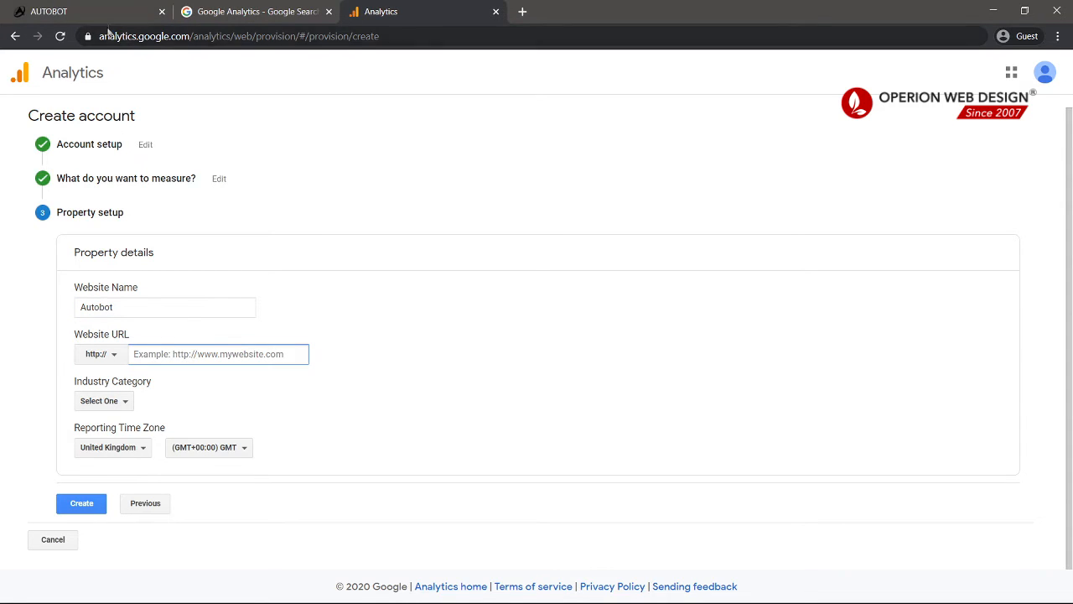
click(84, 11)
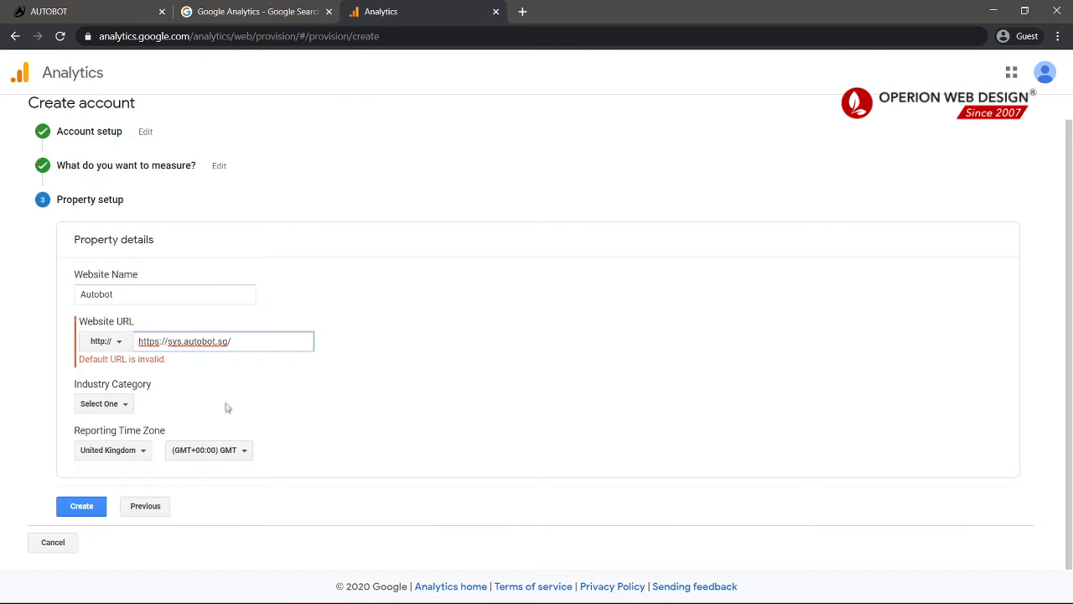
click(103, 404)
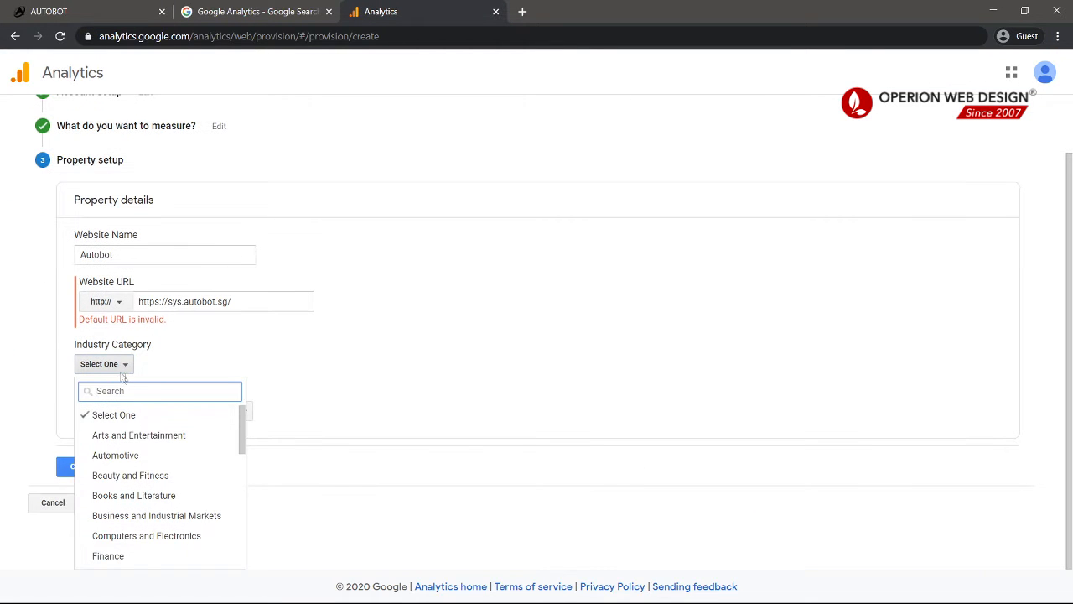
mouse_move(159, 455)
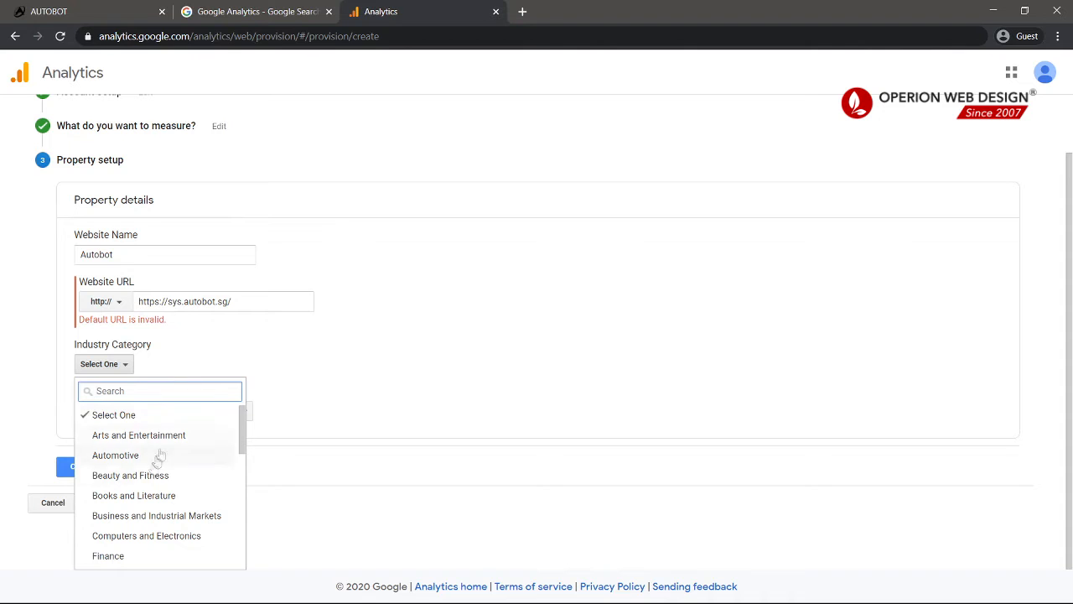
mouse_move(189, 442)
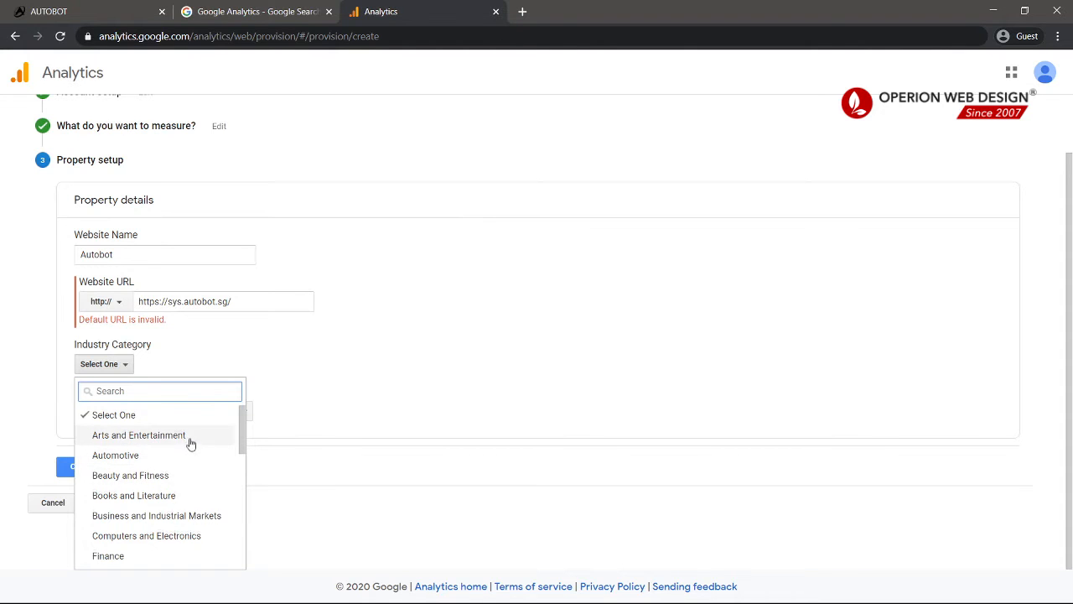
scroll(down, 3)
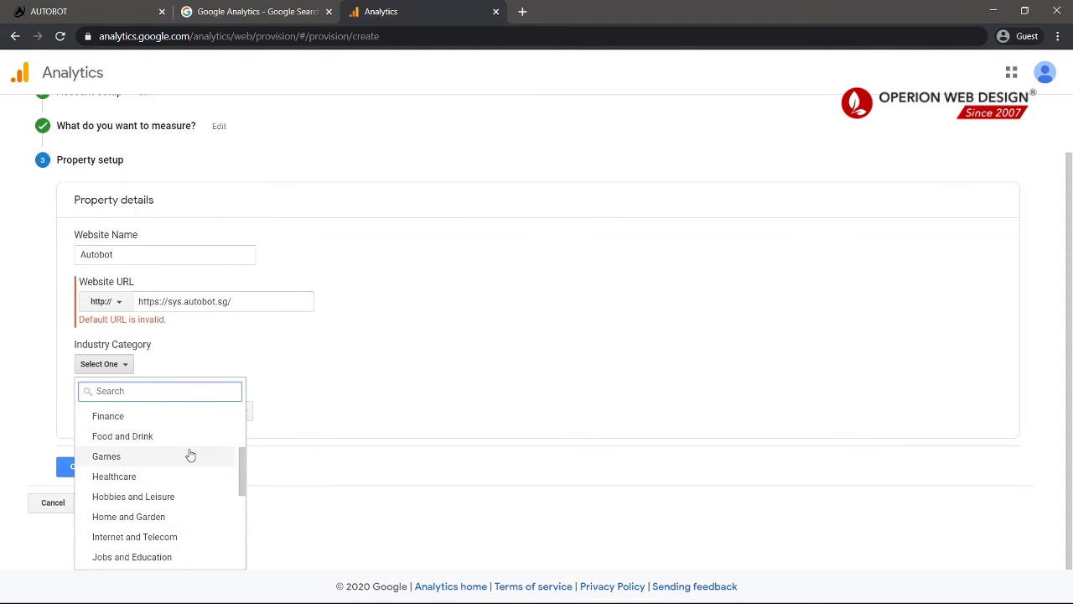
scroll(down, 3)
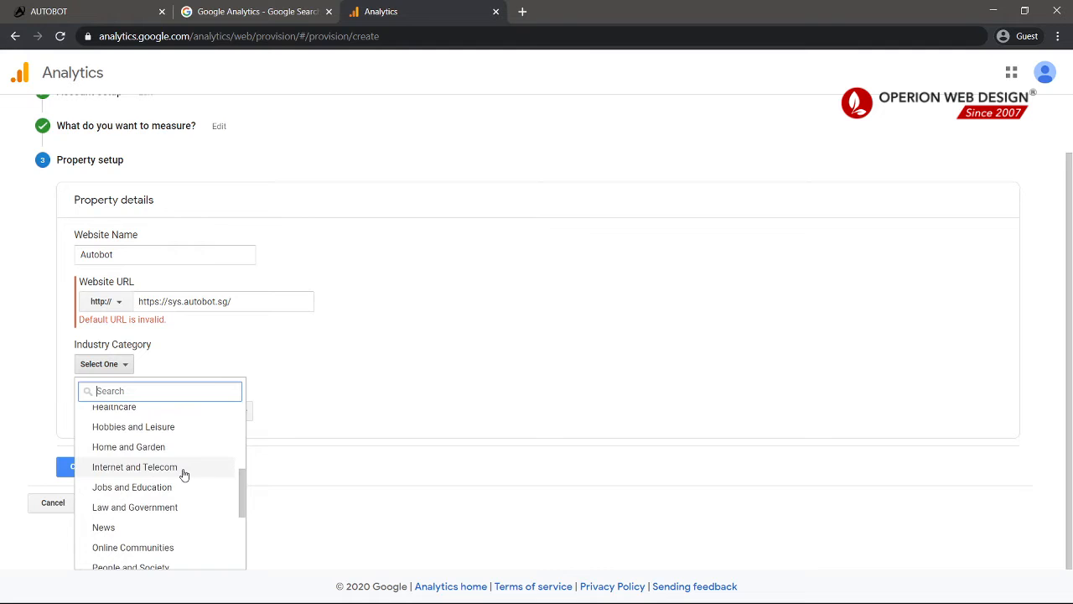
click(134, 467)
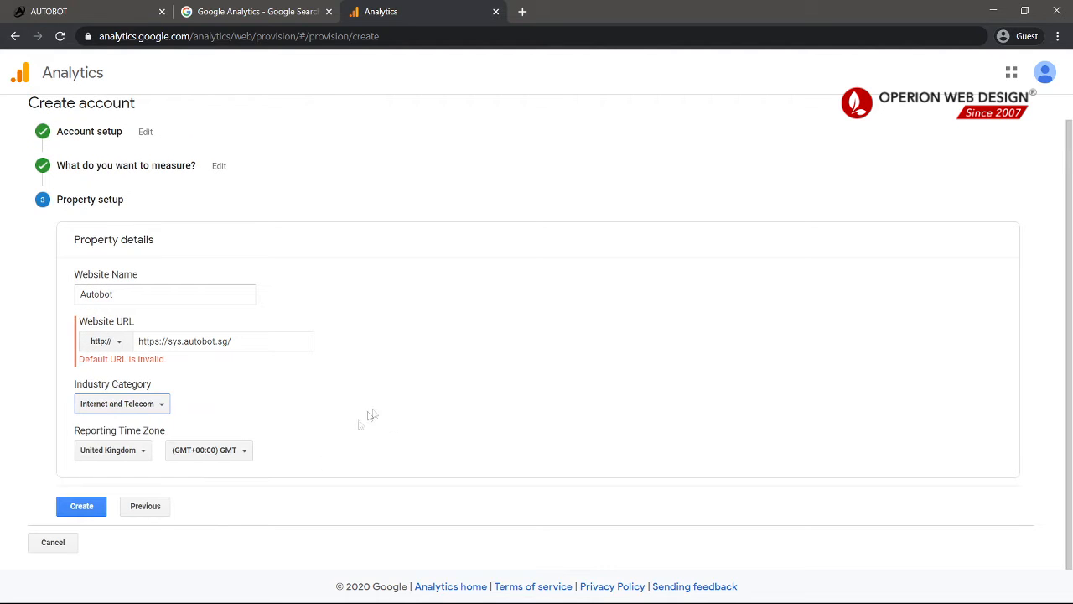
click(112, 450)
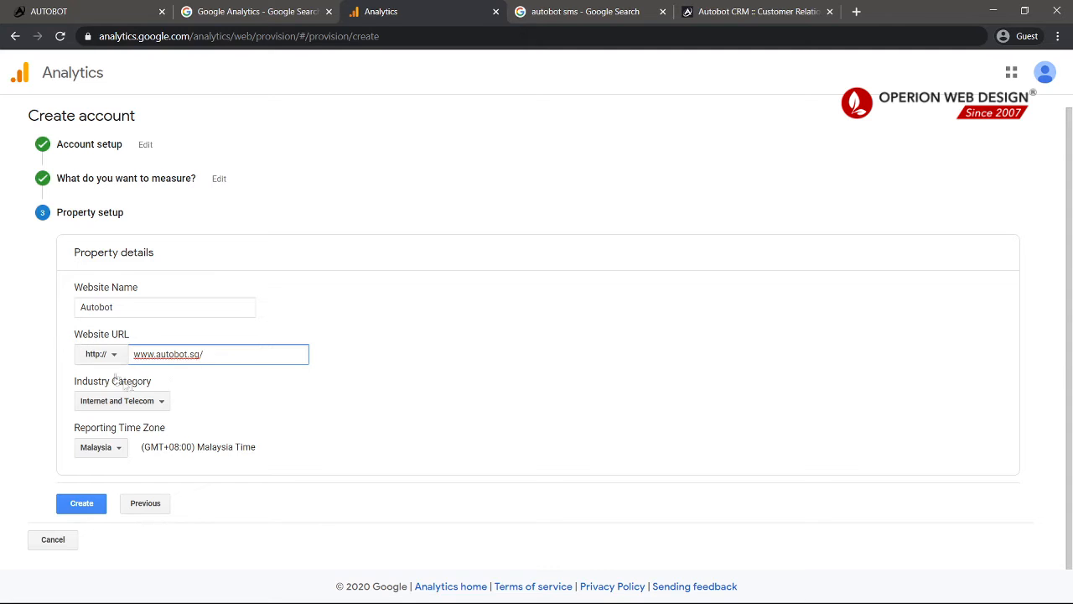
mouse_move(49, 266)
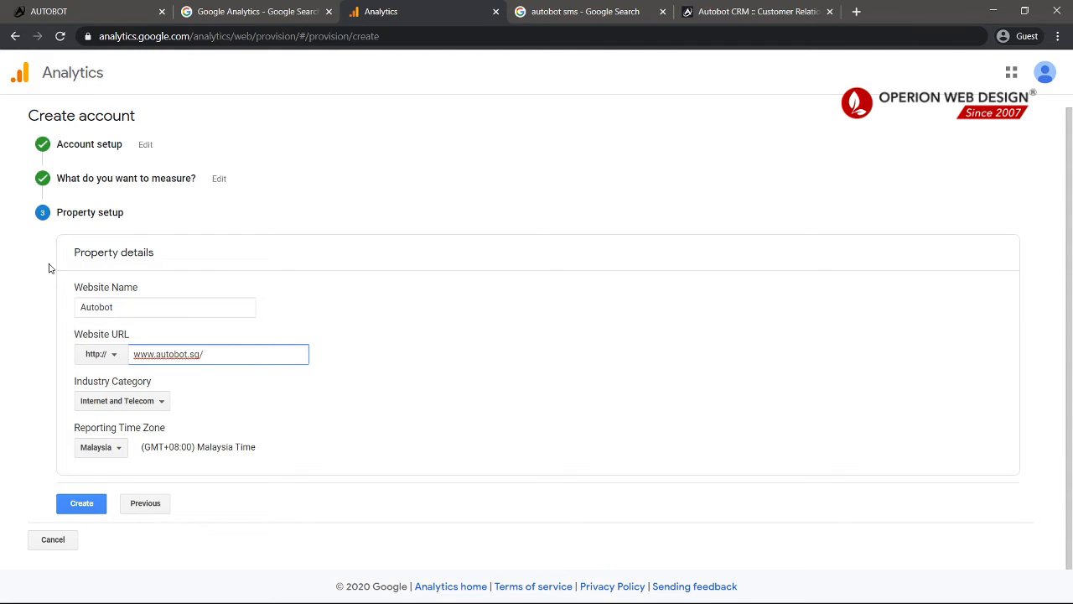
mouse_move(82, 503)
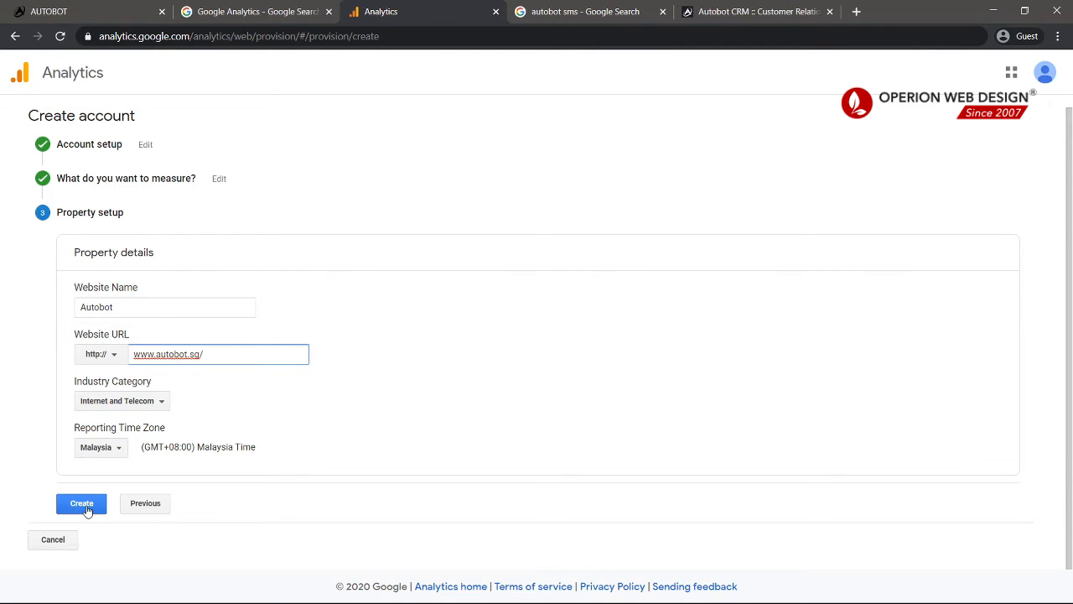
Create the property and accept the terms for Malaysia, including GDPR data processing terms.
click(81, 503)
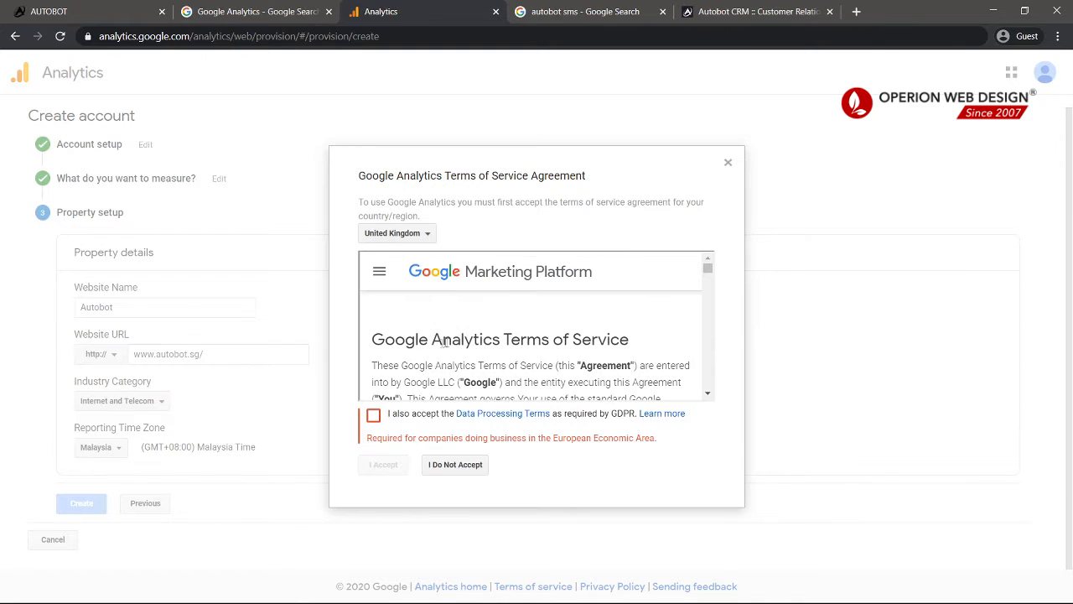
scroll(down, 3)
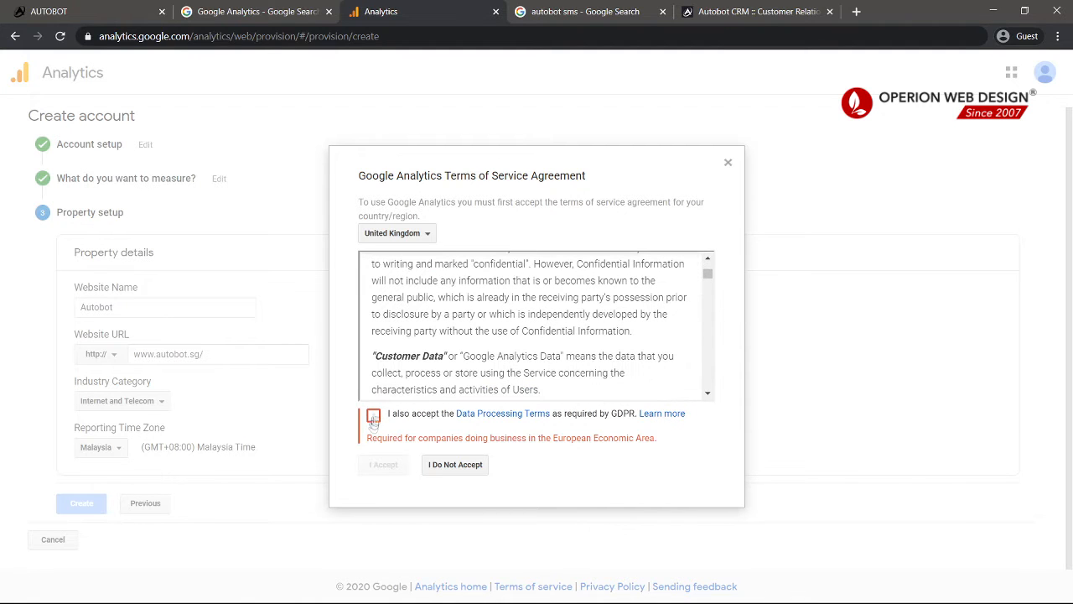
click(364, 416)
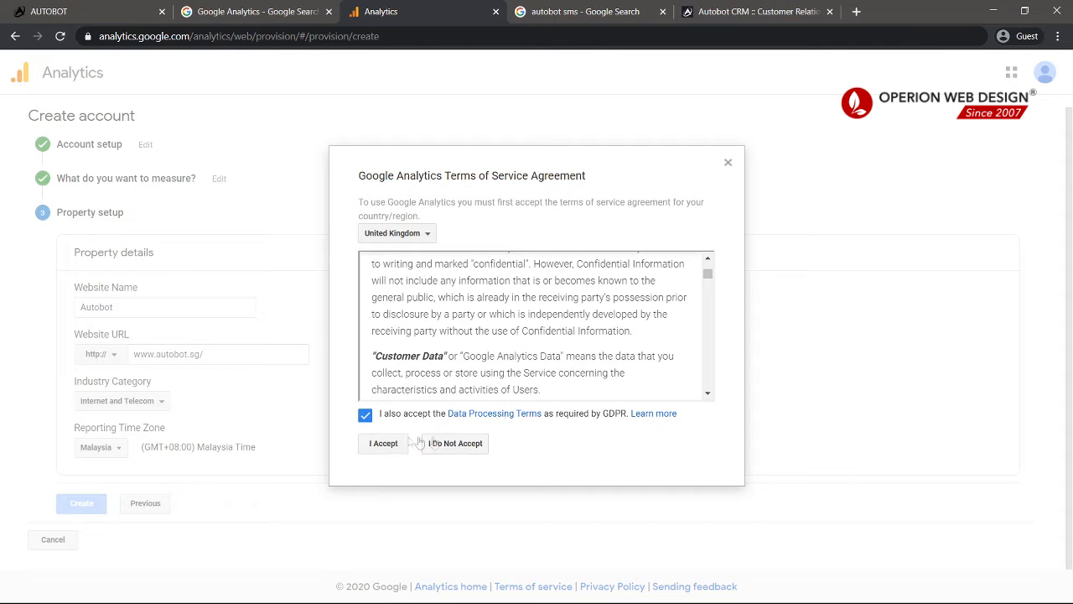
mouse_move(383, 444)
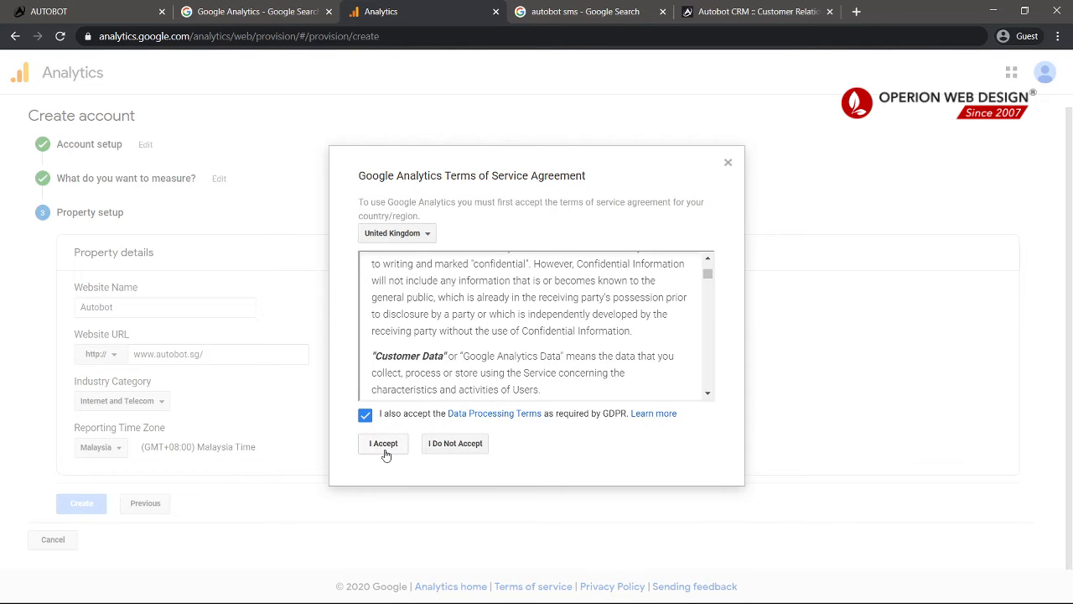
click(395, 233)
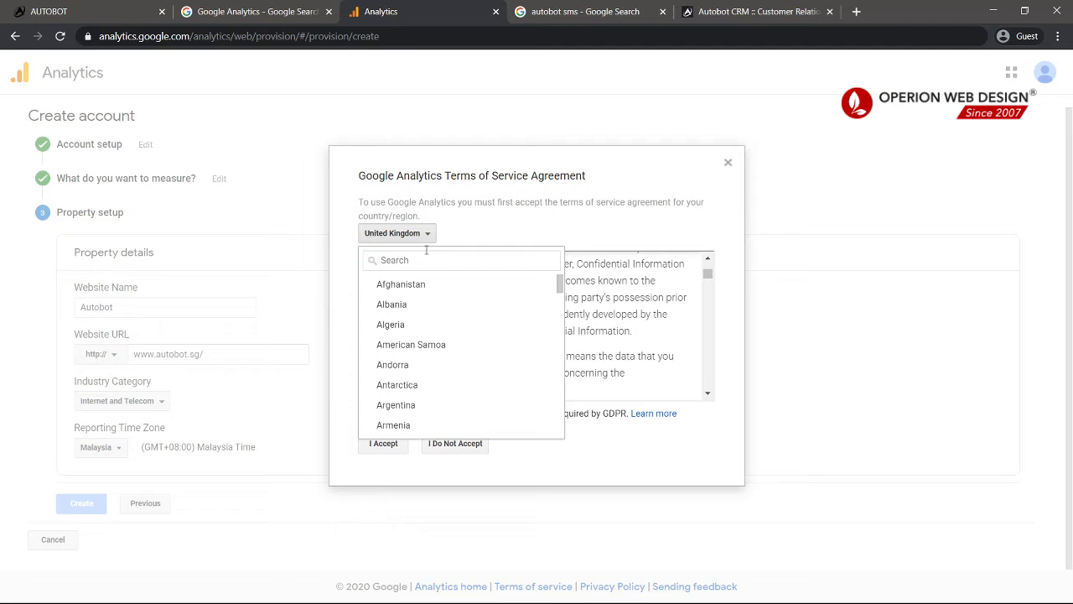
text(malay)
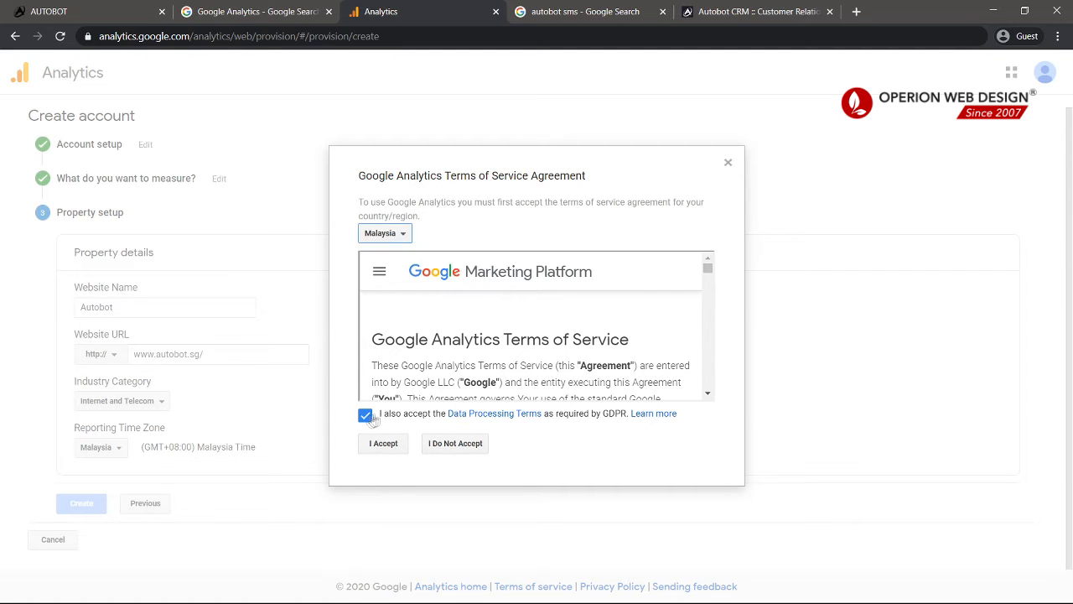
click(383, 443)
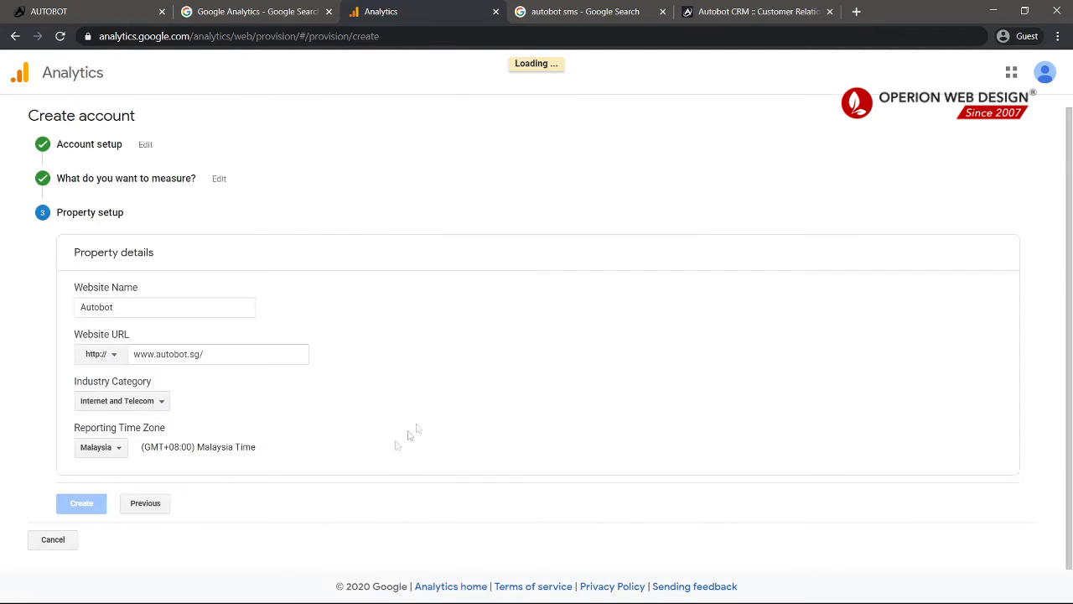
click(82, 502)
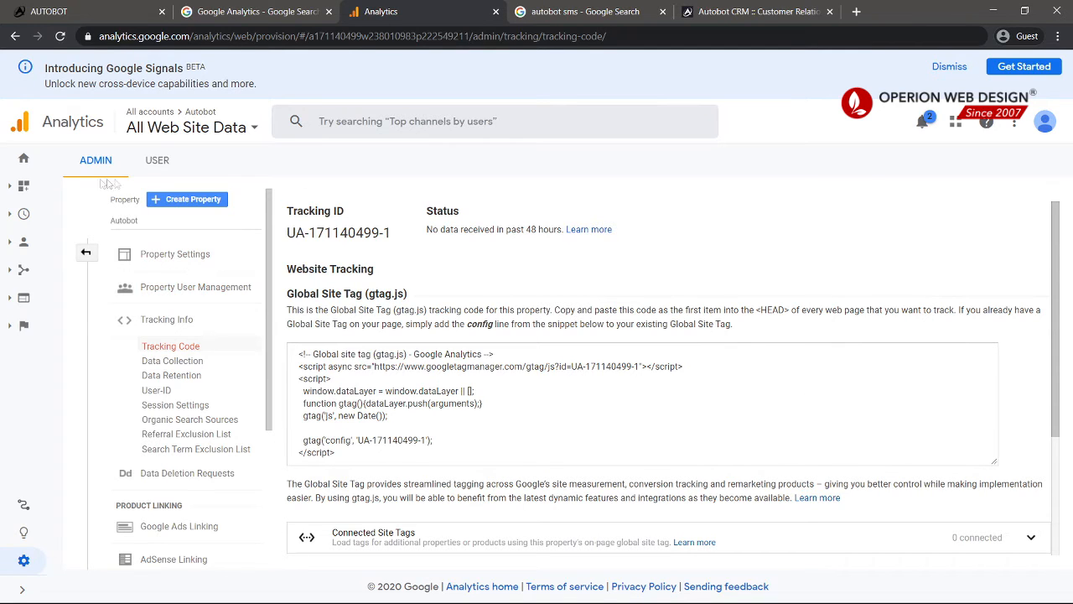
mouse_move(293, 227)
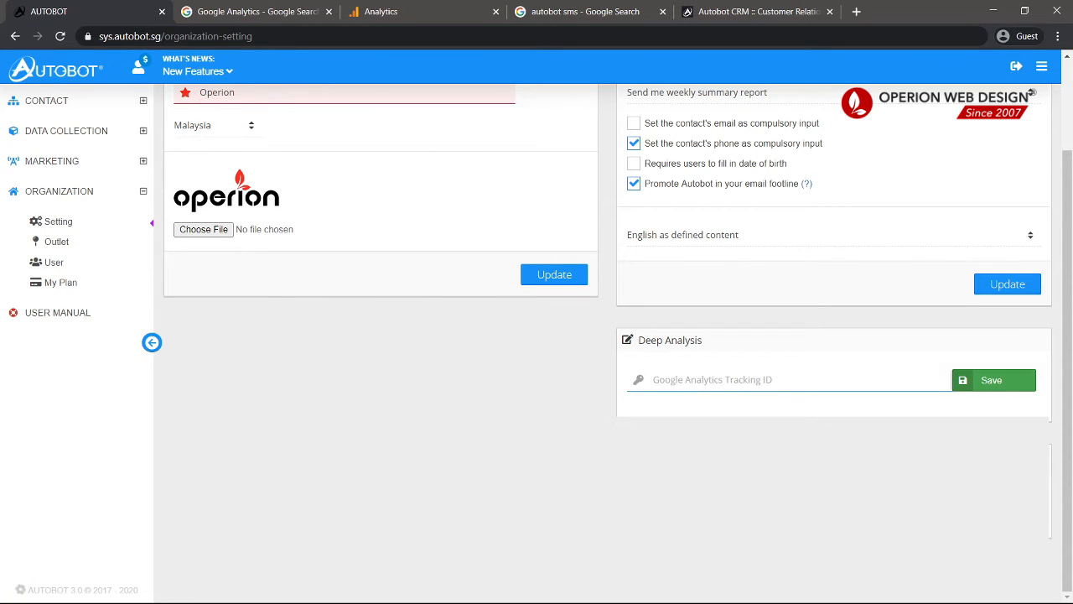
text(UA-171140499-1)
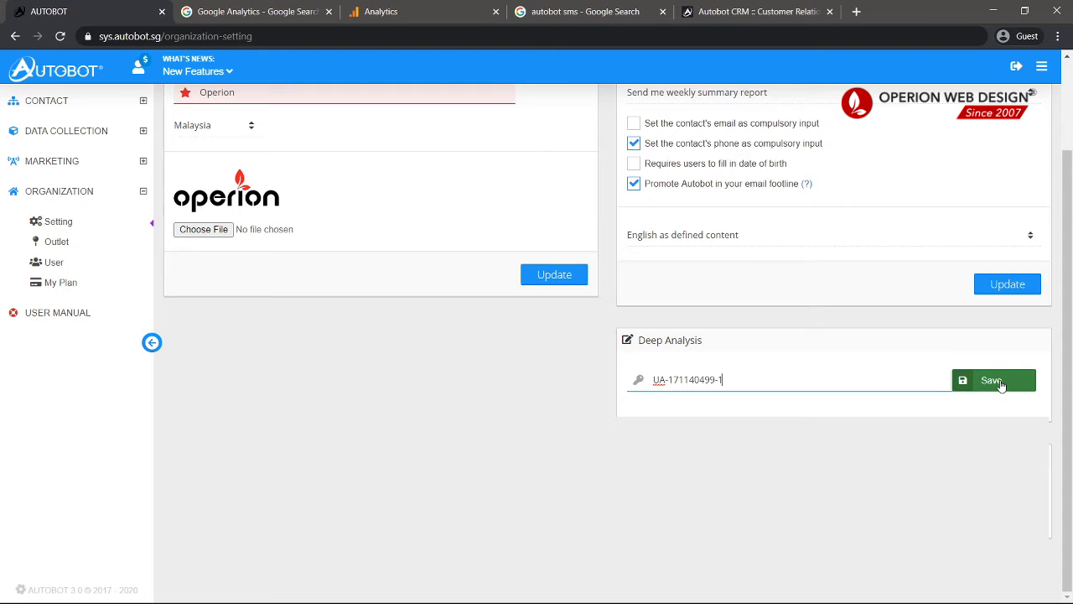
click(993, 380)
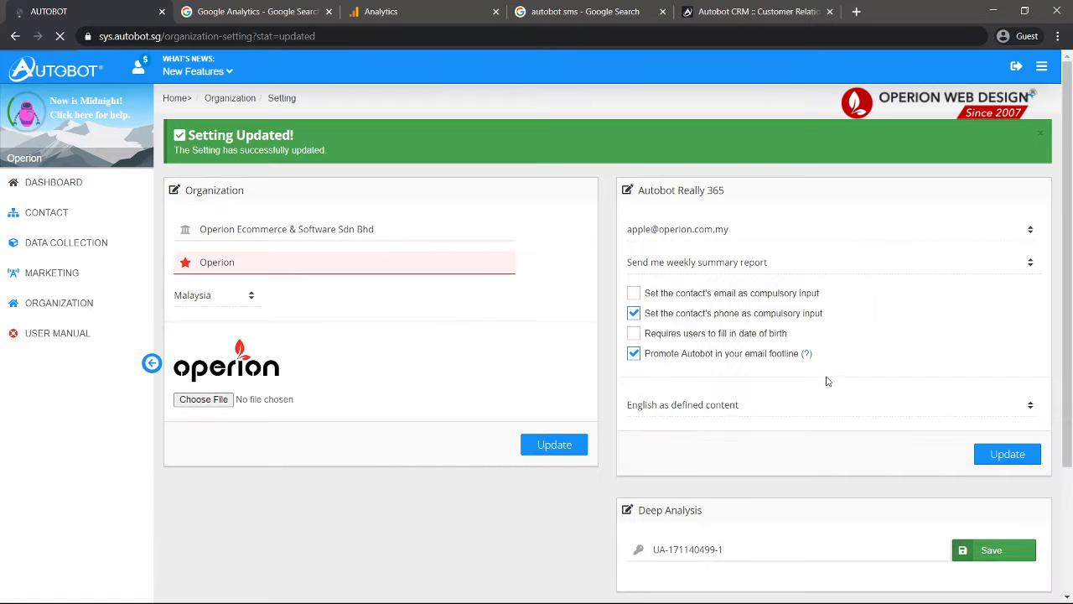
scroll(down, 3)
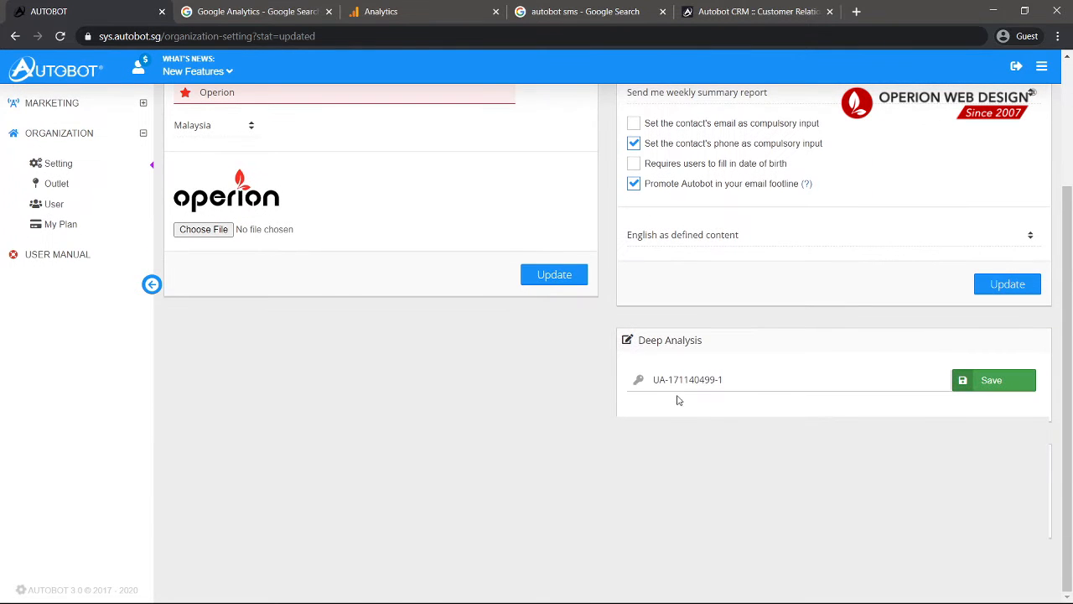
mouse_move(394, 72)
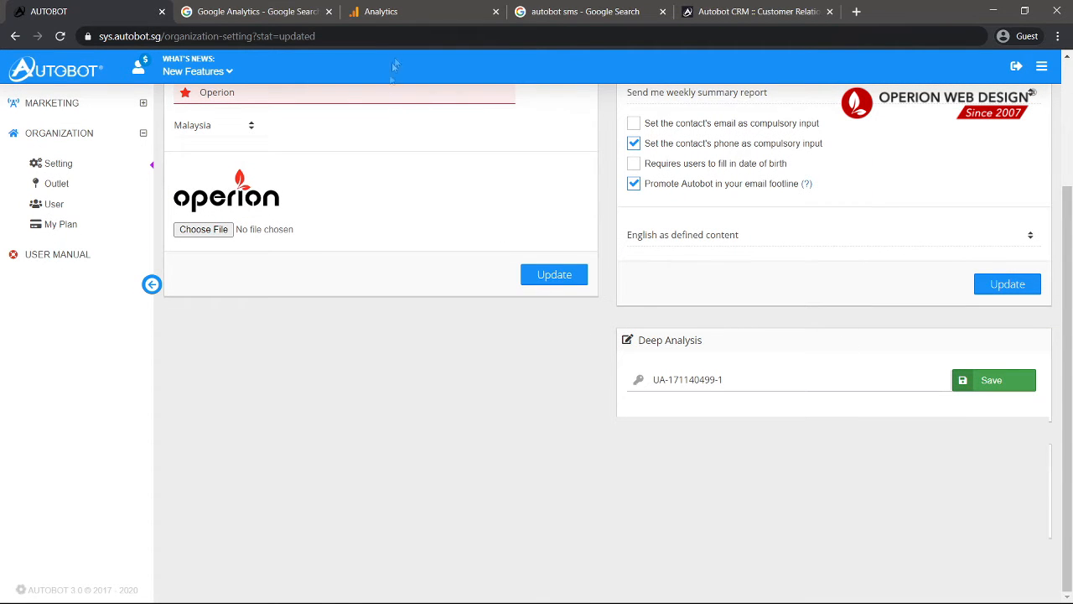
click(379, 11)
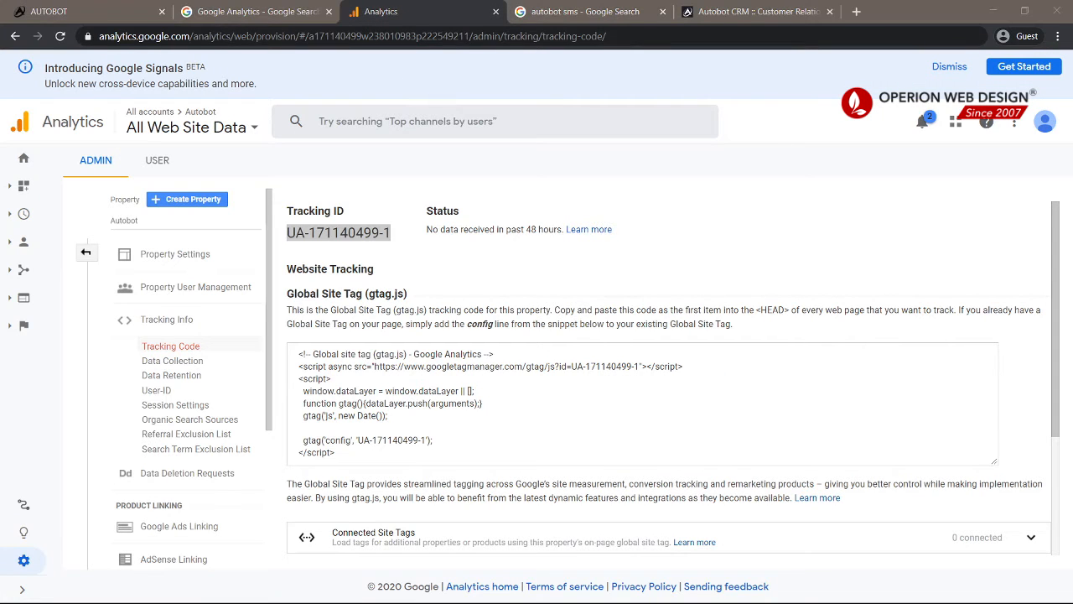
mouse_move(423, 244)
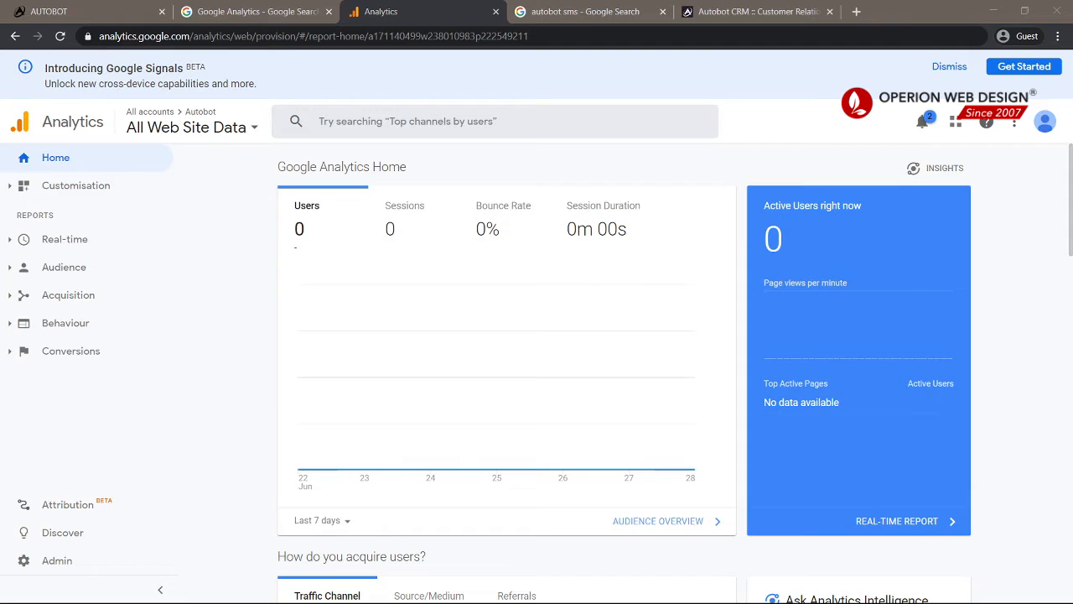
mouse_move(643, 372)
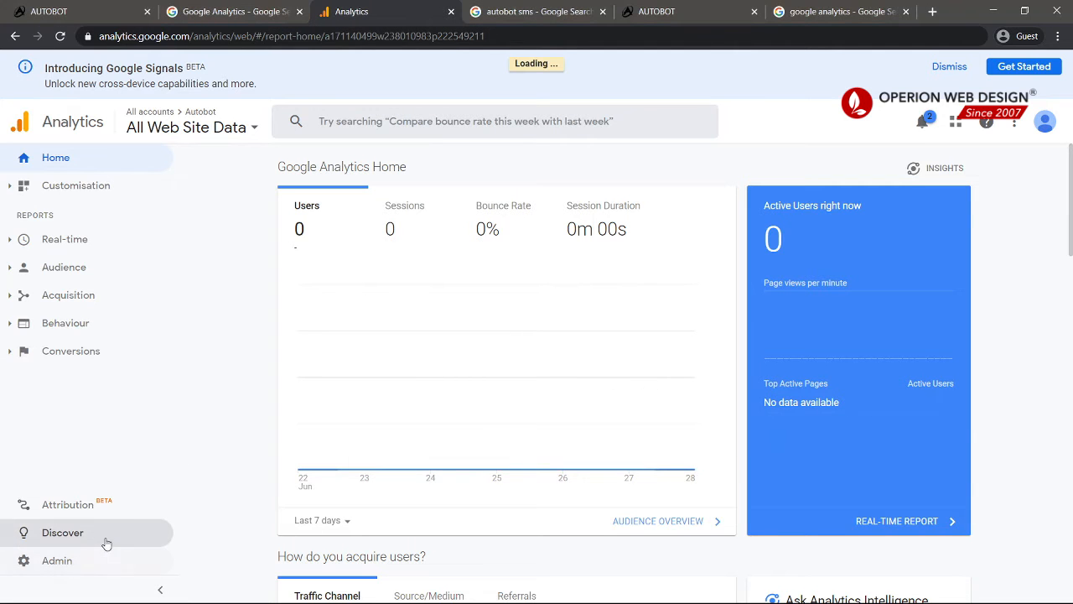
Open Admin and view the property's Tracking Info.
click(57, 560)
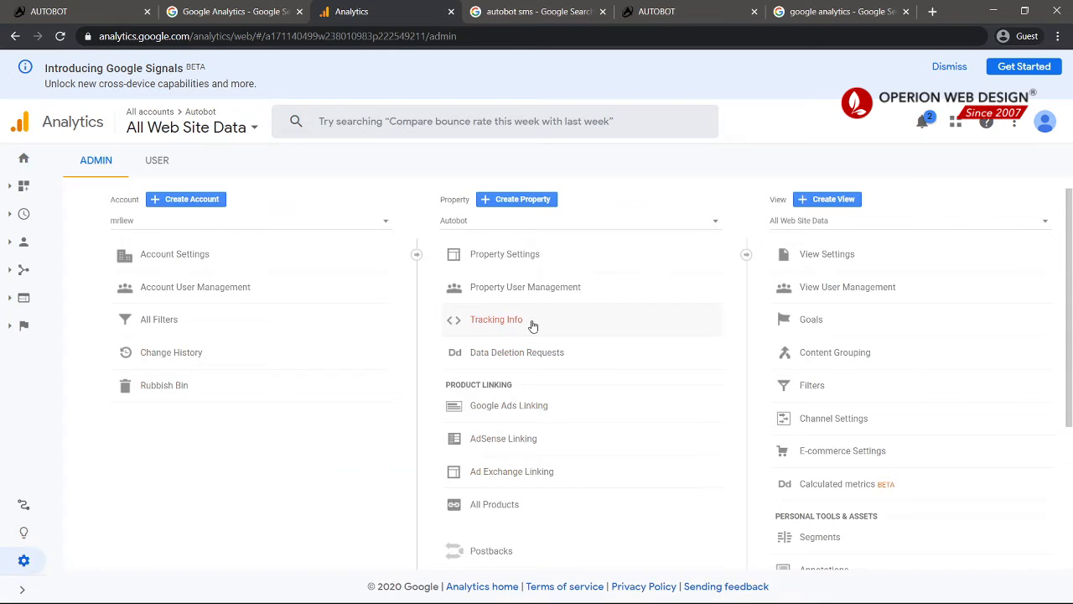
click(496, 320)
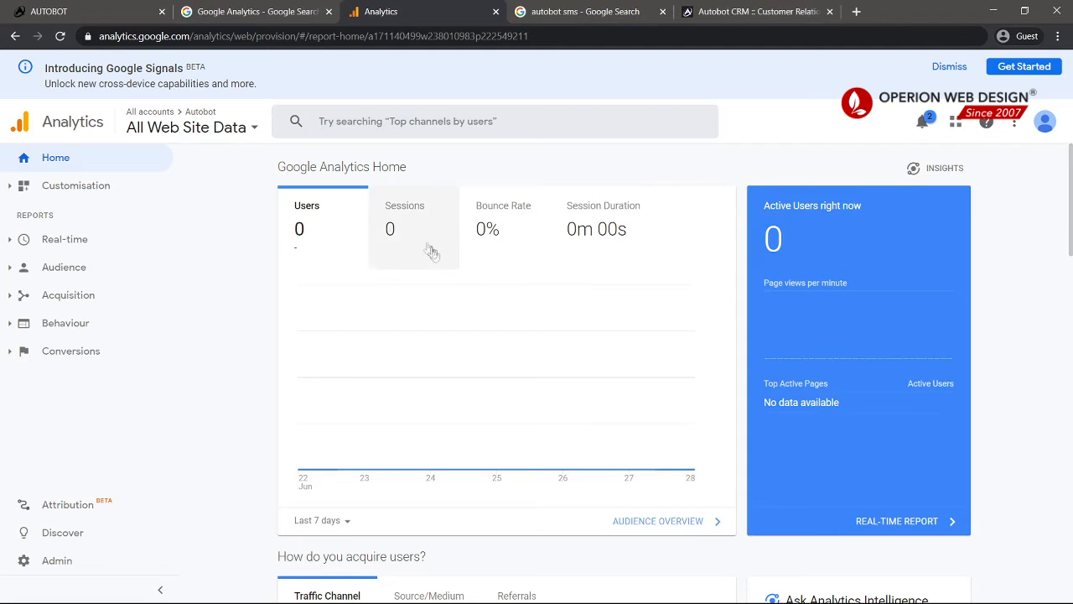
mouse_move(389, 241)
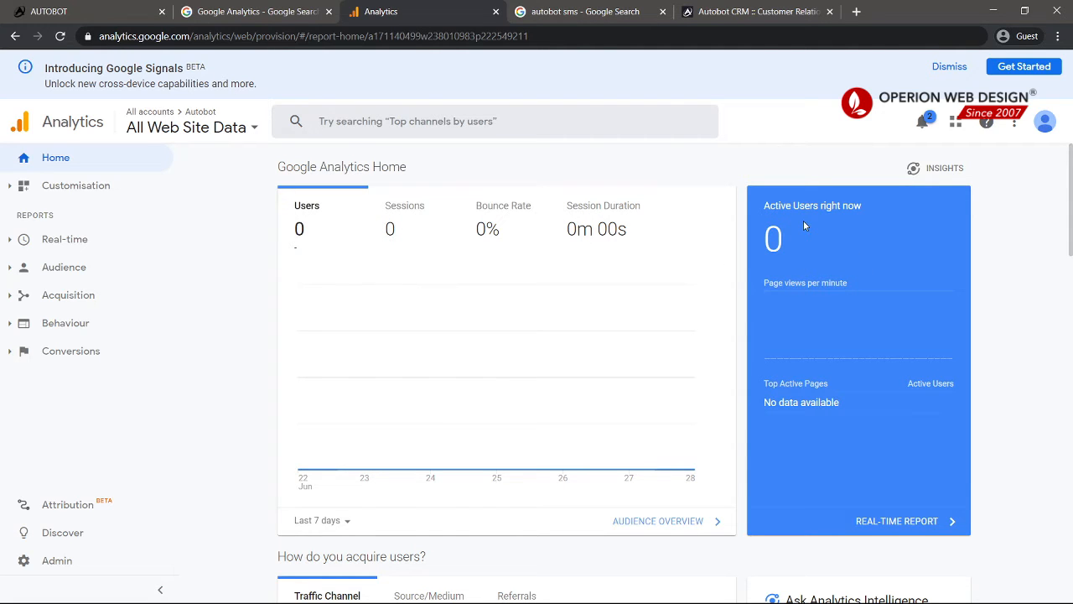
Scroll the Home dashboard through the retention, time-of-day, country and device cards.
scroll(down, 3)
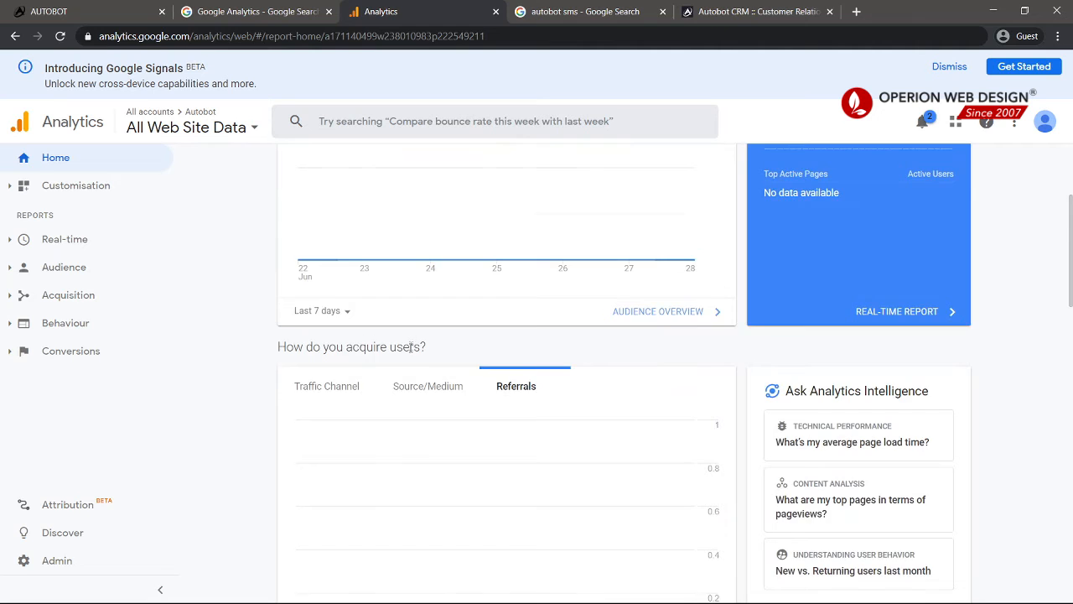
scroll(down, 3)
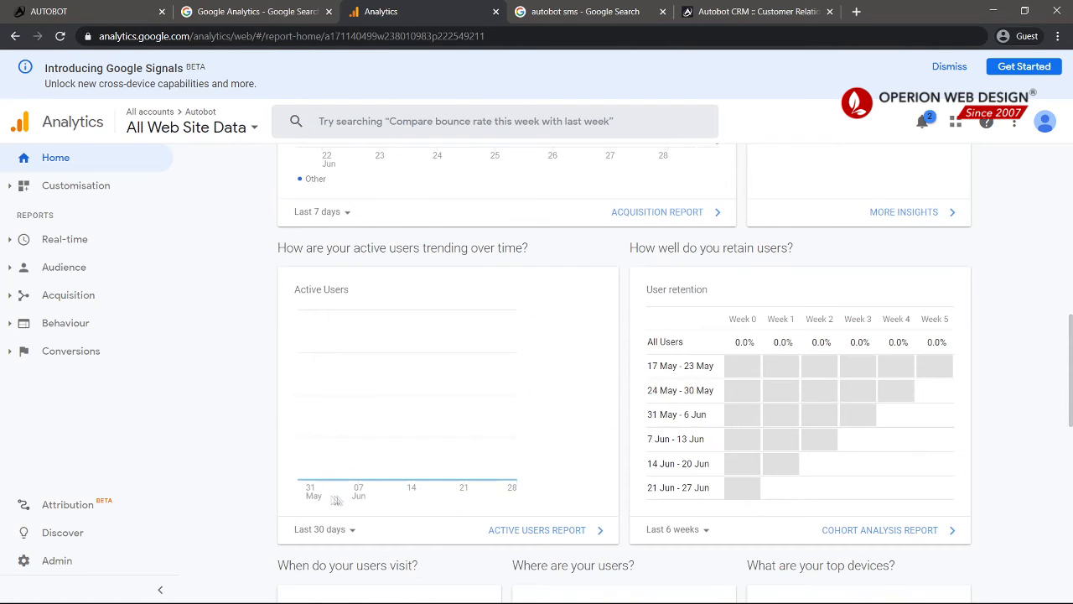
click(324, 529)
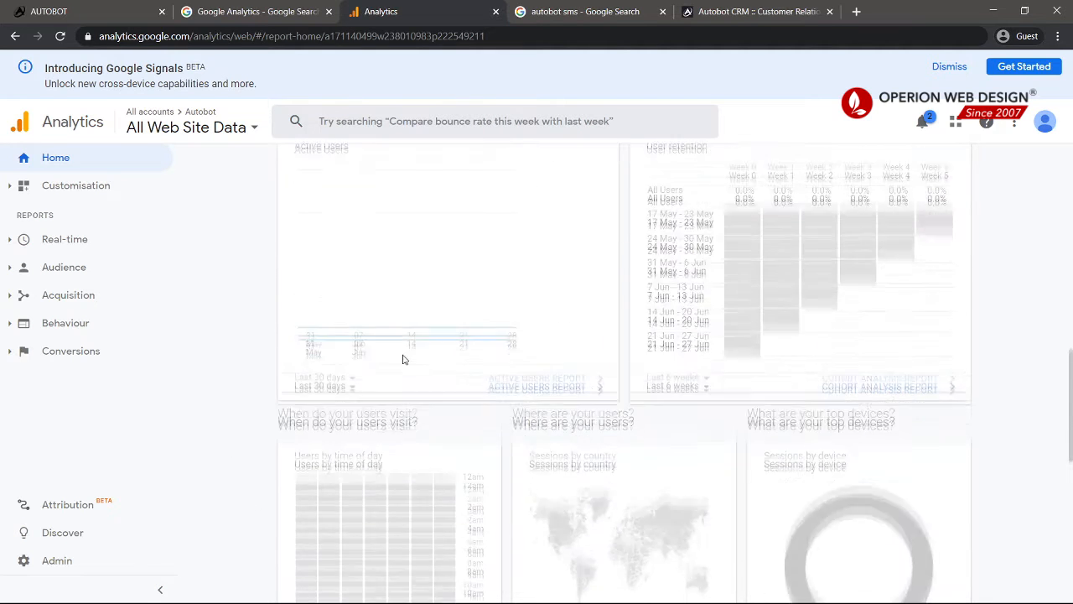
scroll(down, 3)
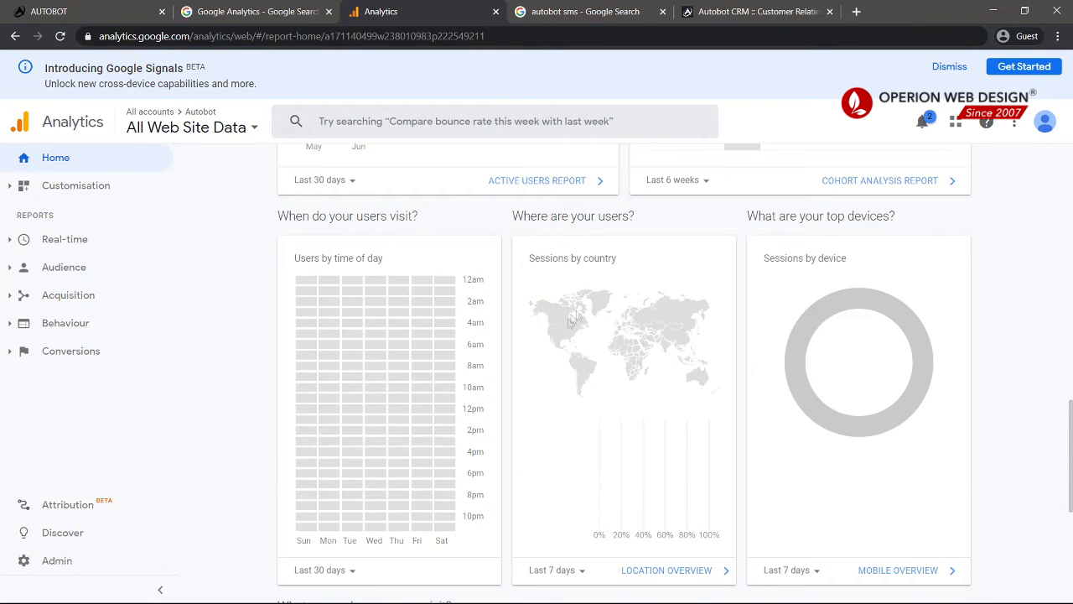
mouse_move(423, 404)
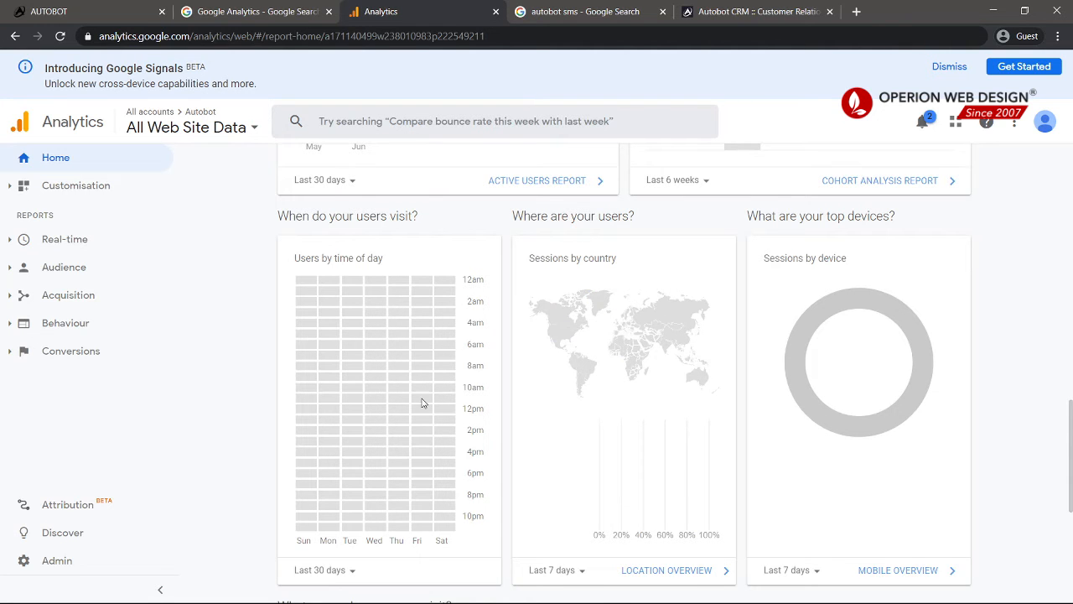
mouse_move(788, 253)
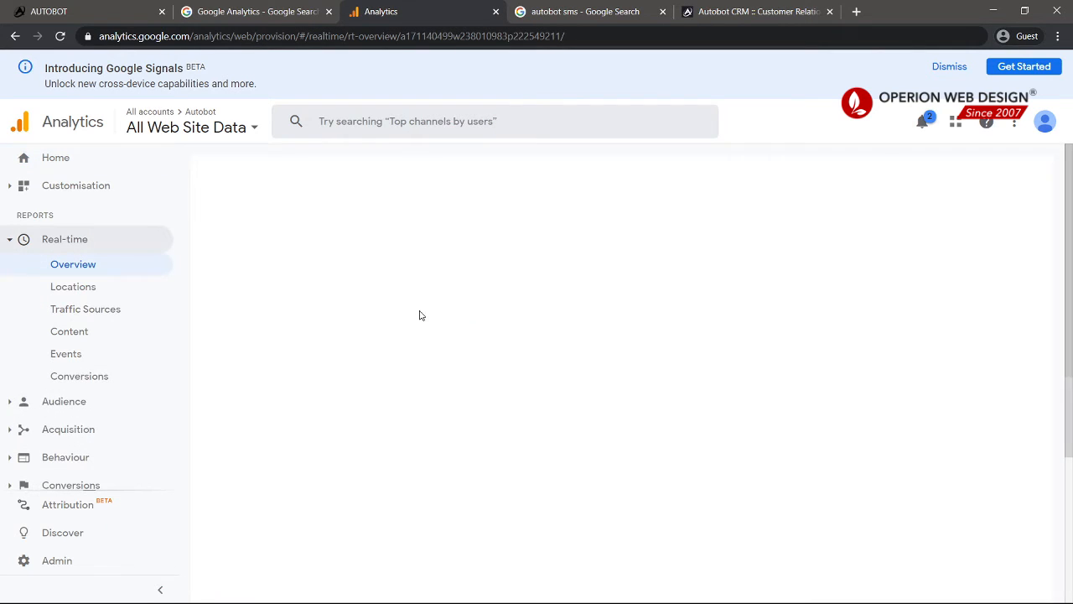
Browse the Real-time Overview showing zero active users, then return to Home.
click(73, 264)
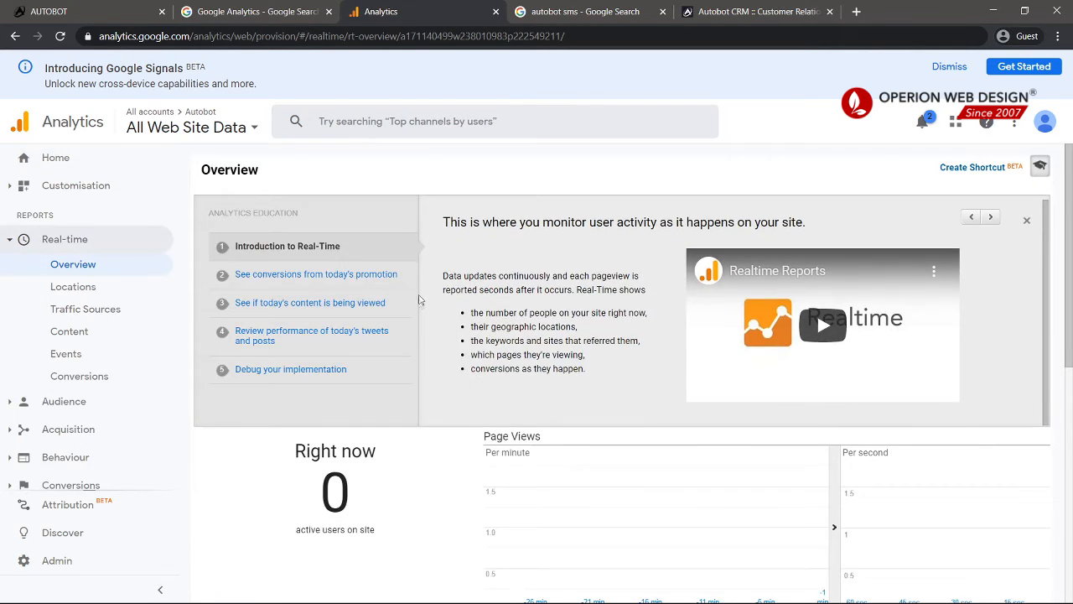
scroll(down, 3)
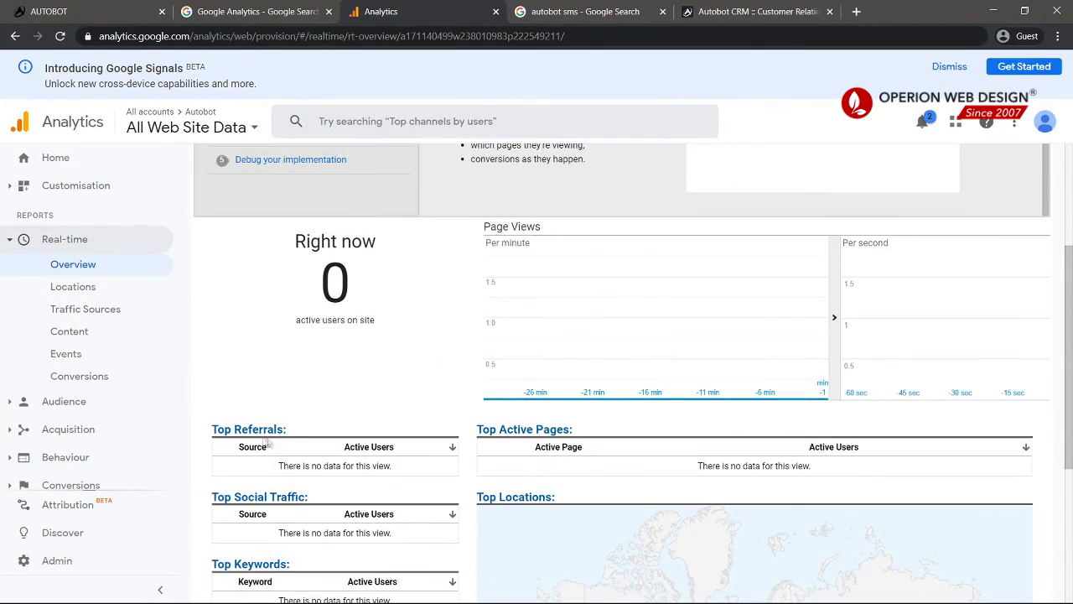
scroll(up, 3)
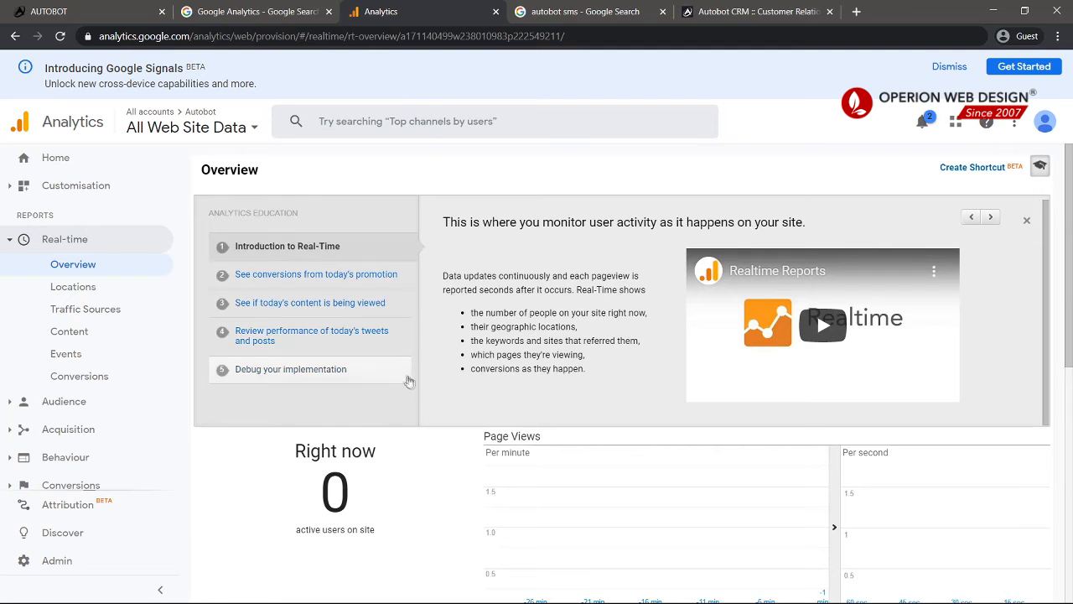
click(55, 158)
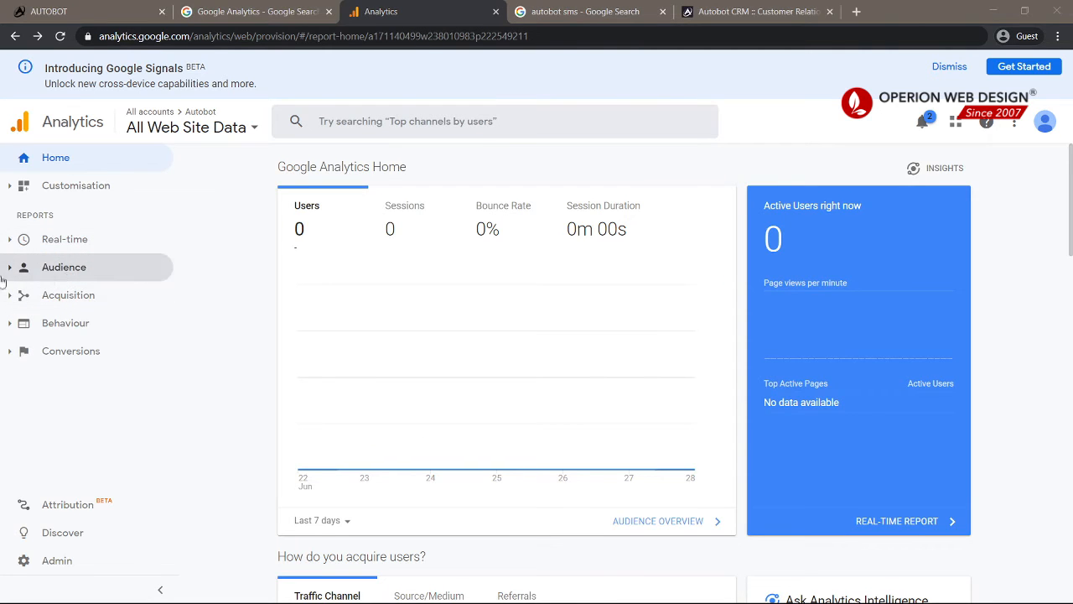
Expand Audience and view the Overview report for 22–28 June 2020.
click(64, 267)
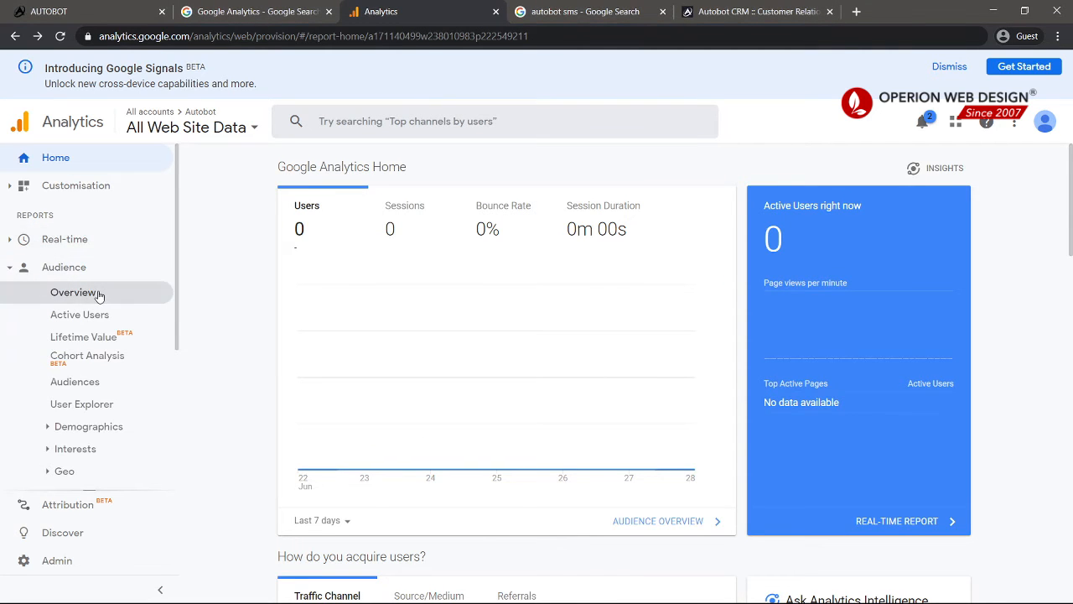
click(73, 291)
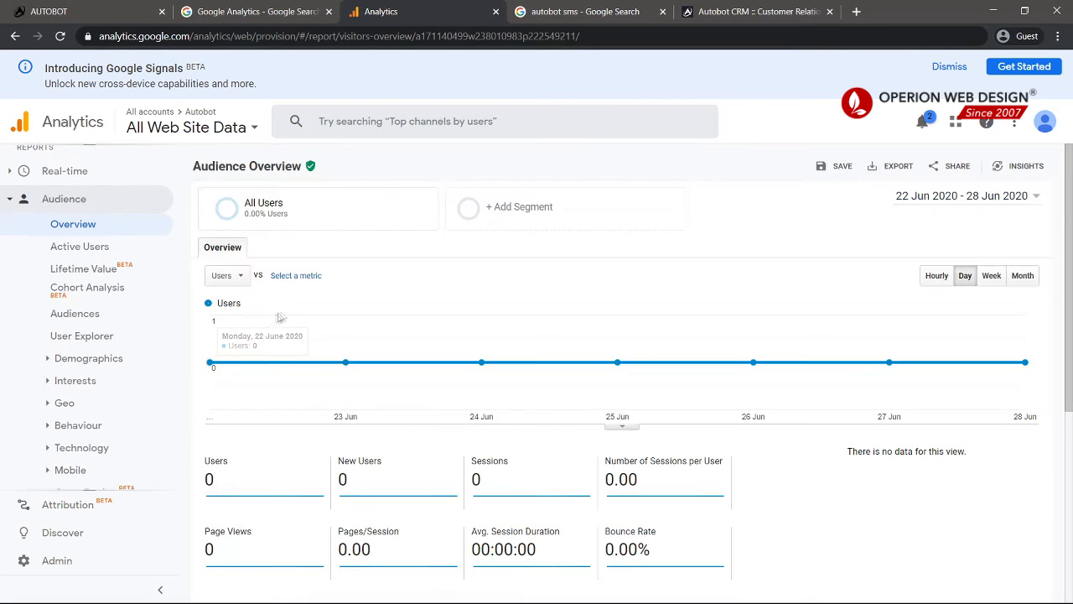
scroll(down, 3)
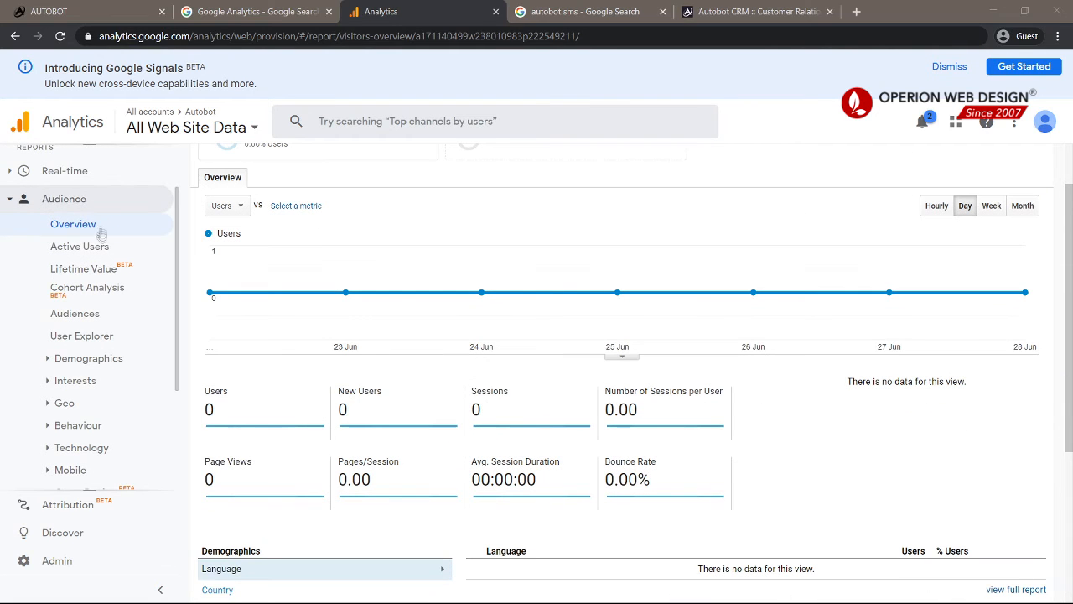
Enable Demographics and Interest Reports under Audience > Audiences, then expand Demographics.
click(75, 313)
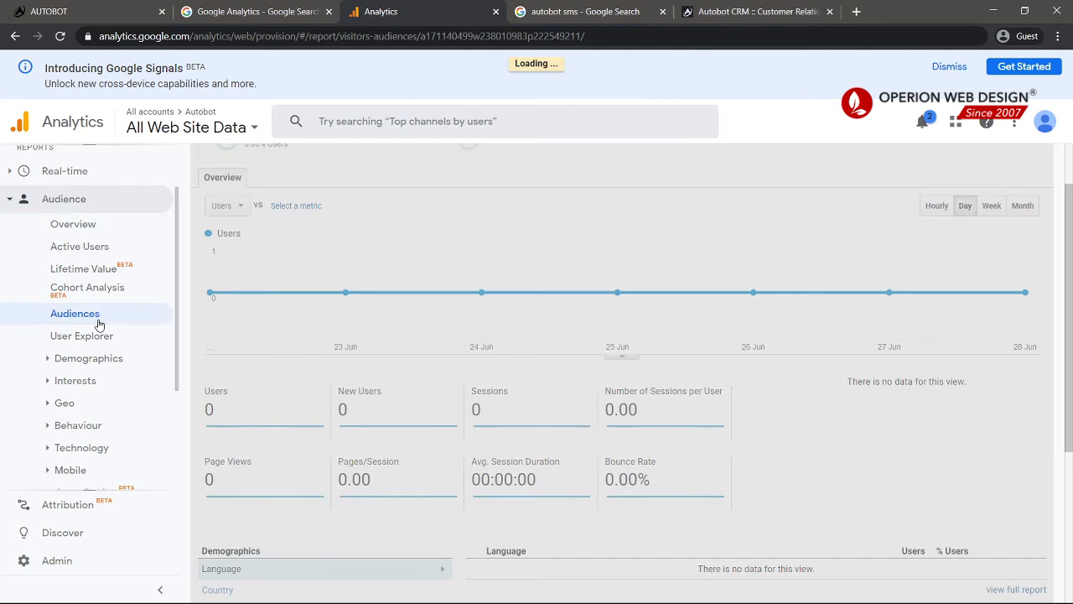
click(88, 358)
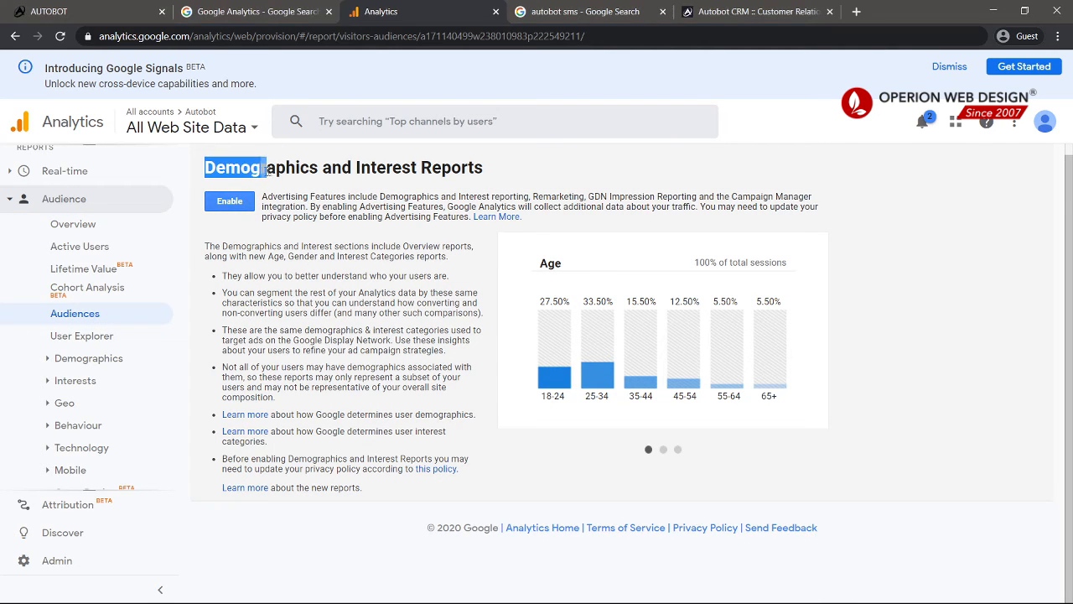
click(662, 448)
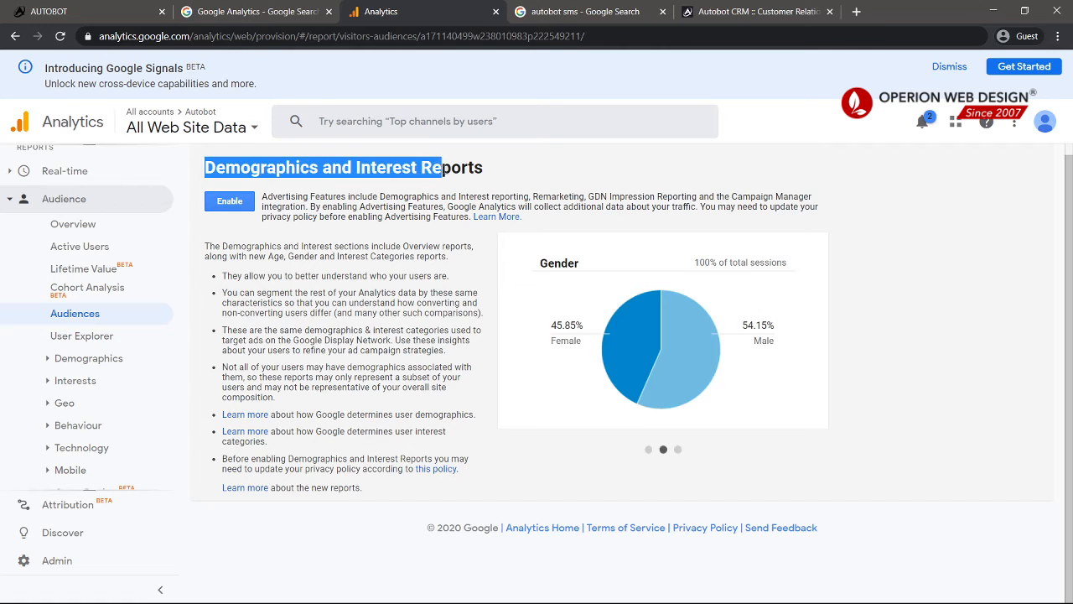
click(677, 448)
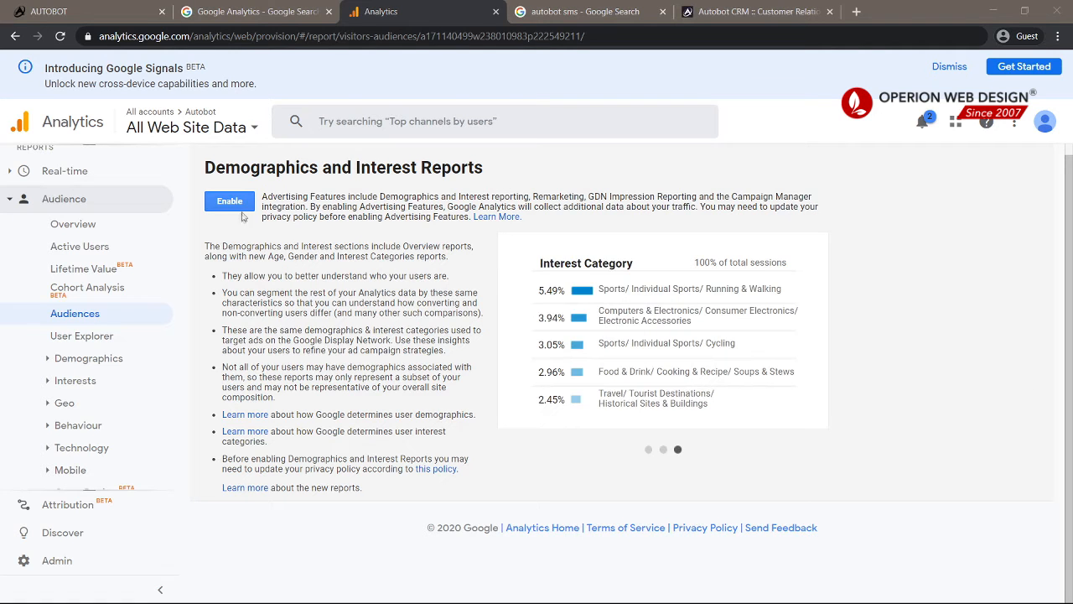
click(229, 201)
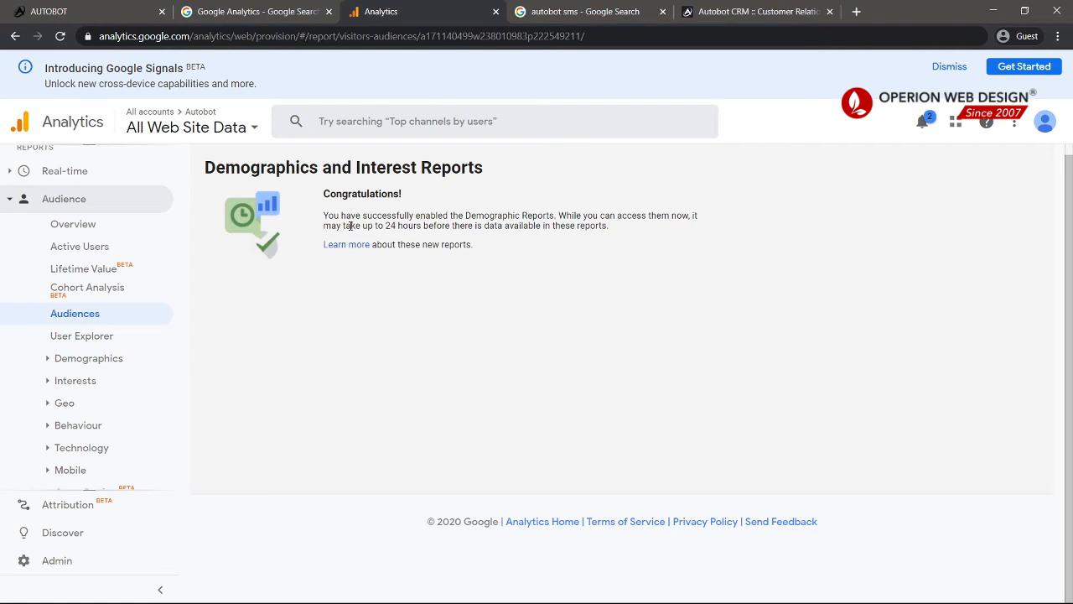
click(88, 358)
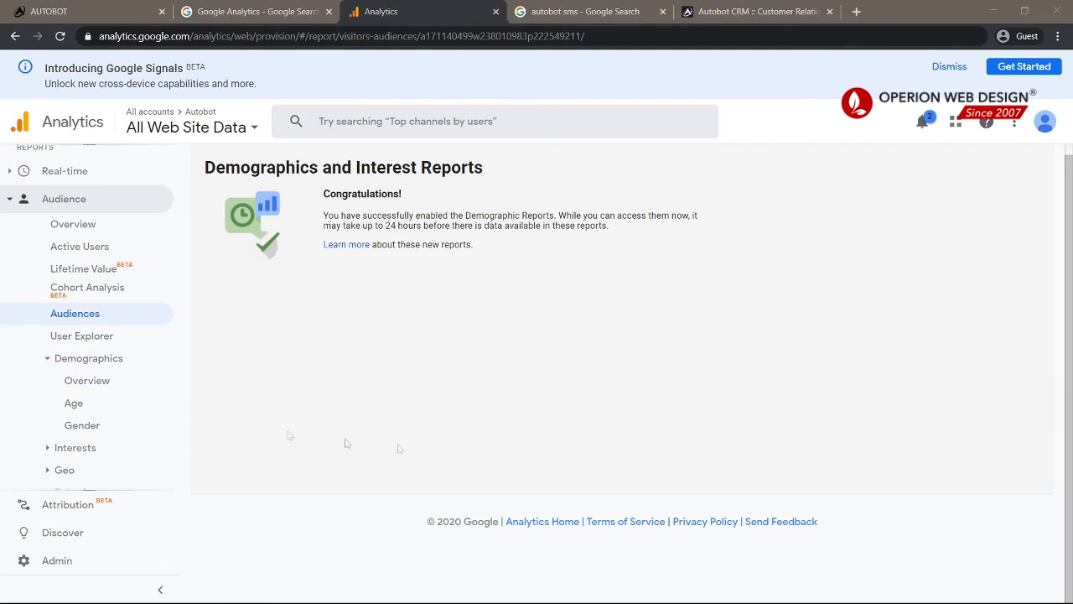
Go from Demographics Overview to the Age report and scroll to its empty table.
click(86, 380)
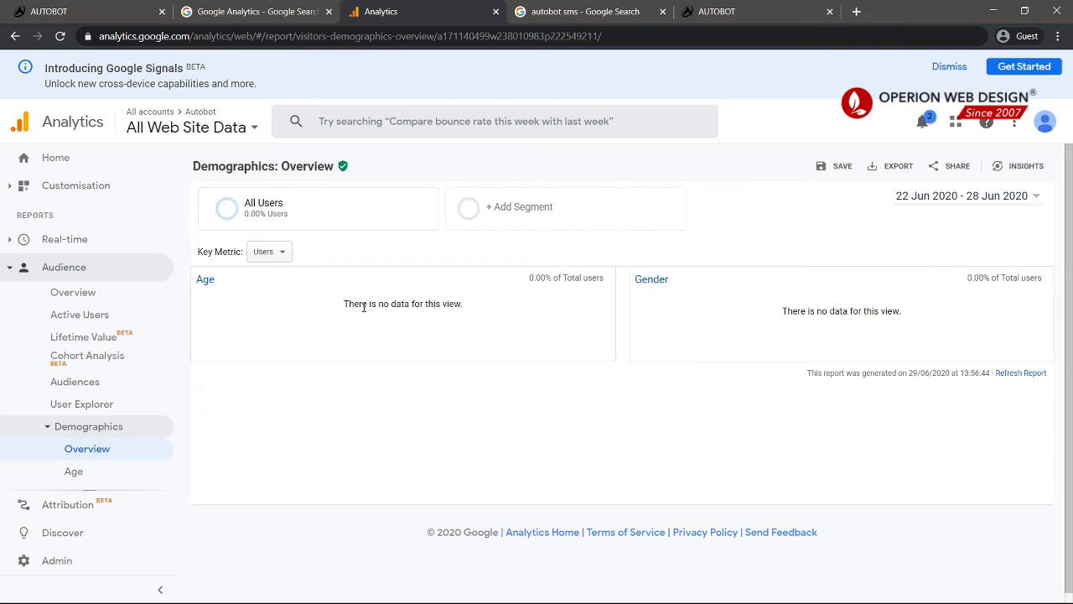
mouse_move(810, 322)
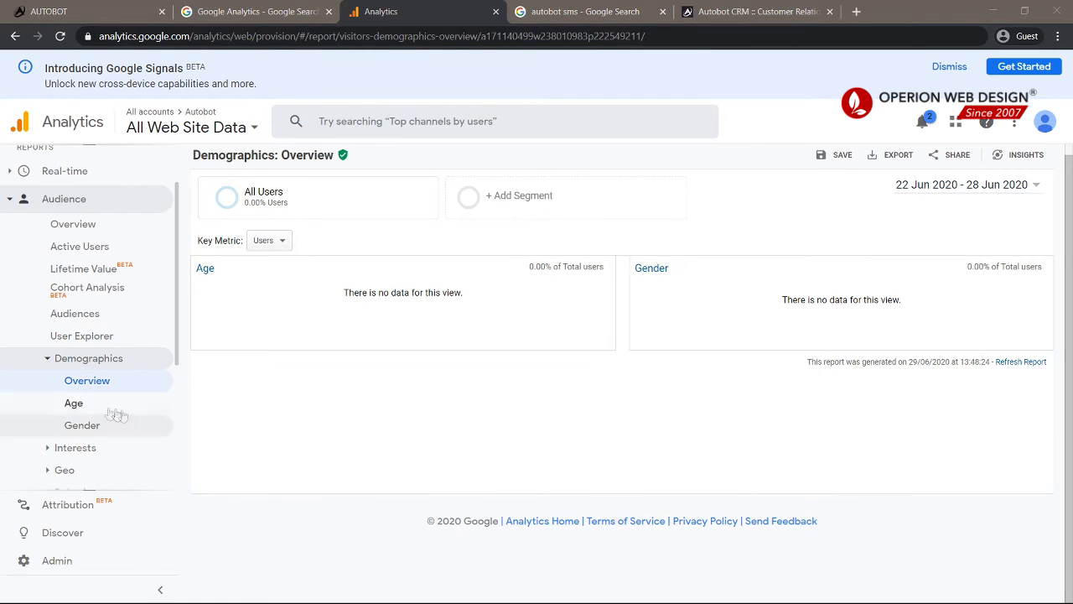
click(73, 402)
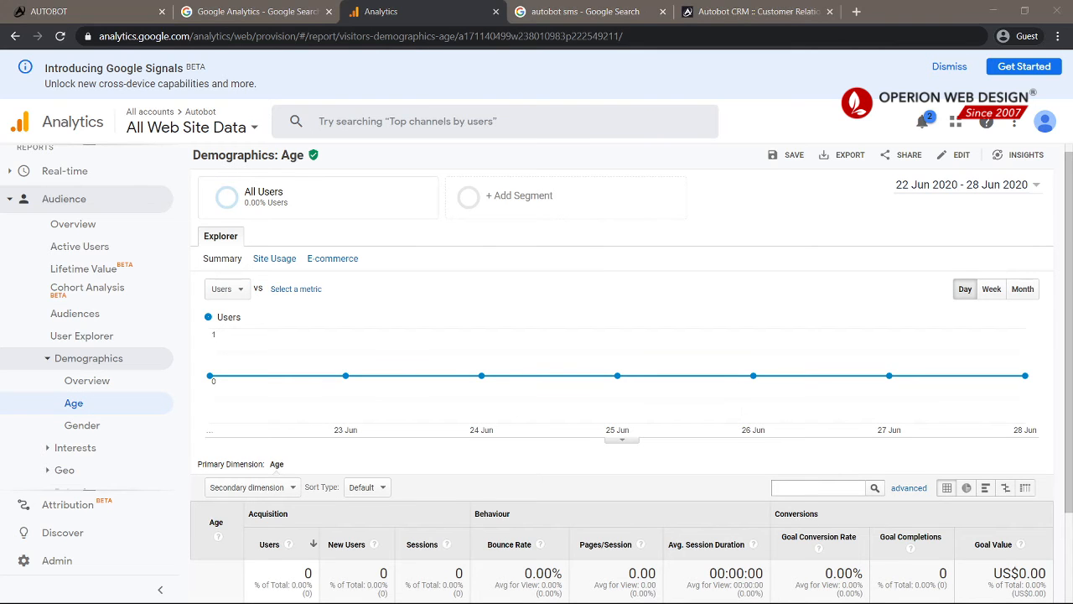
scroll(down, 3)
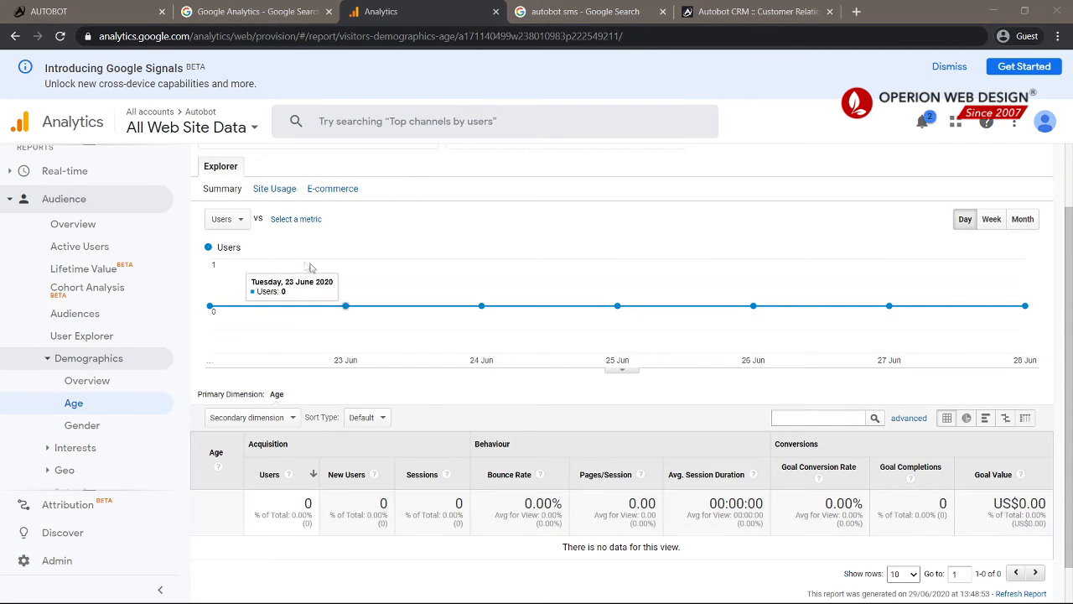
scroll(down, 3)
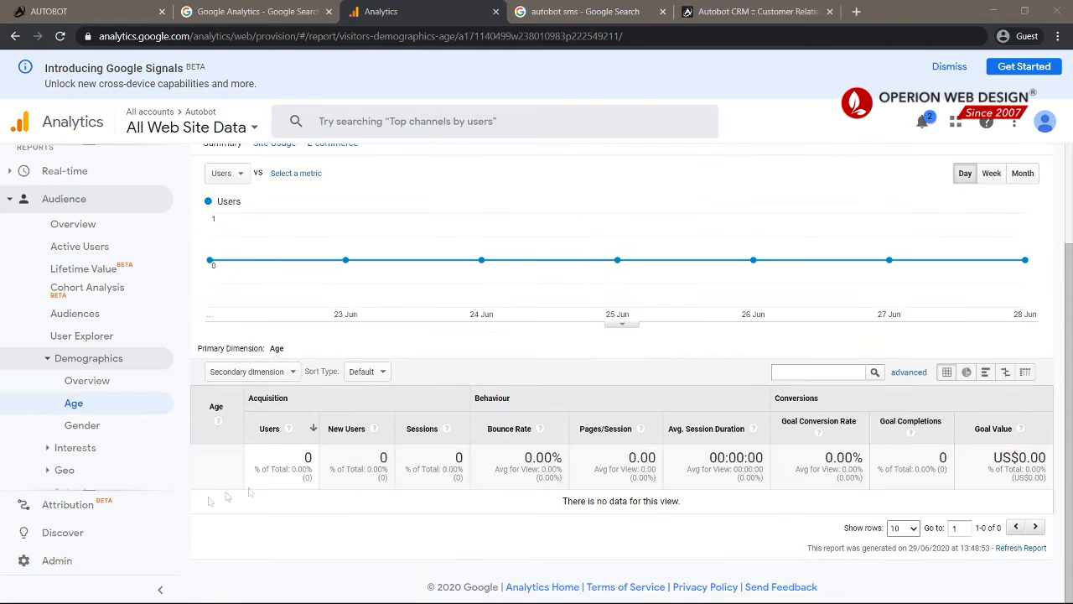
mouse_move(76, 447)
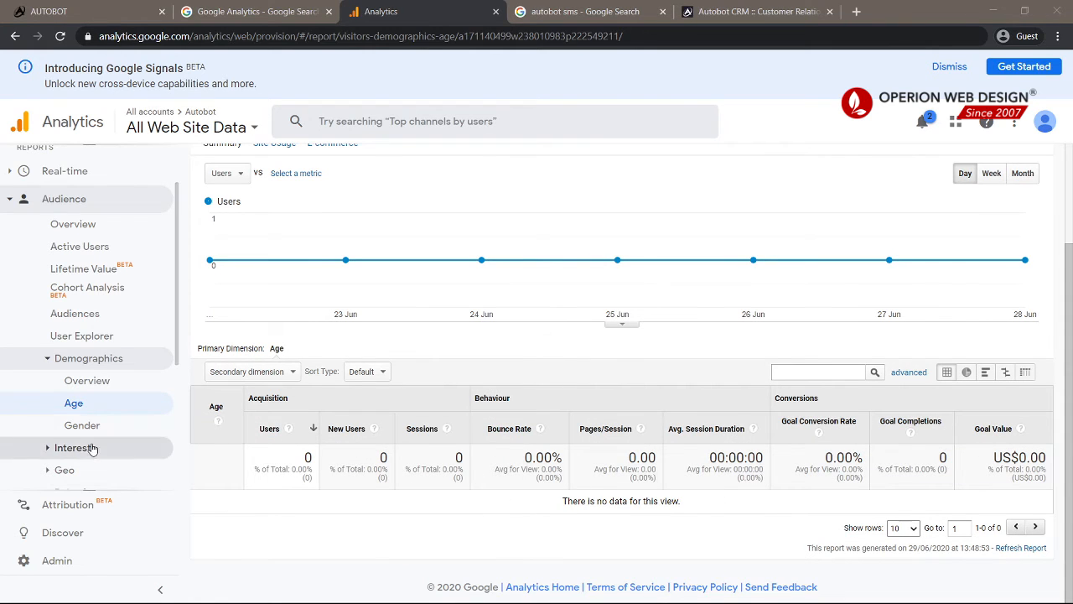
Expand Interests, view the data-less Overview, then open Affinity Categories showing zero users.
click(76, 446)
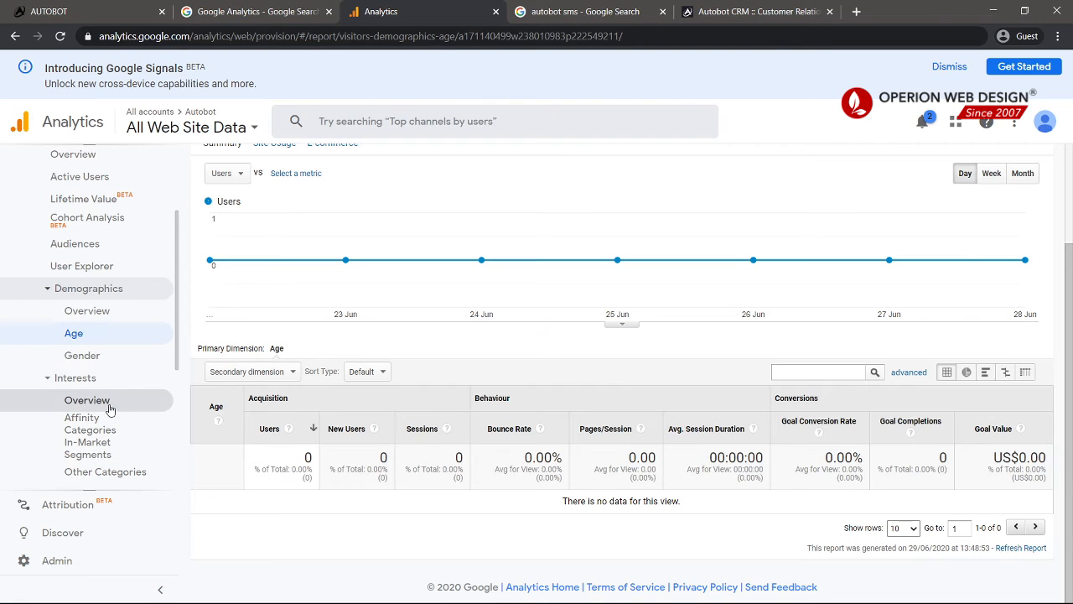
click(86, 400)
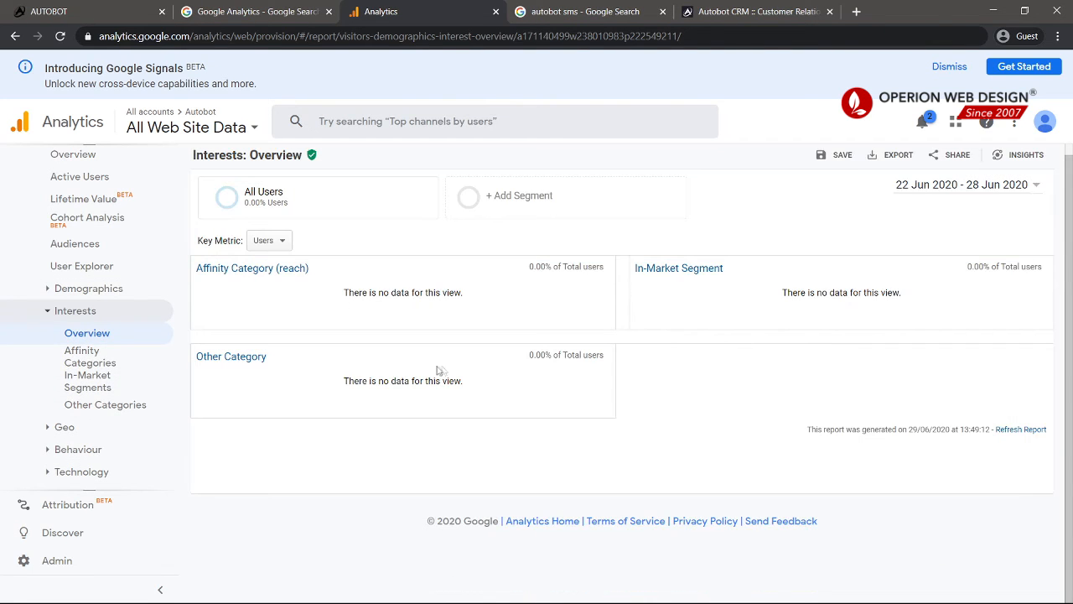
mouse_move(411, 405)
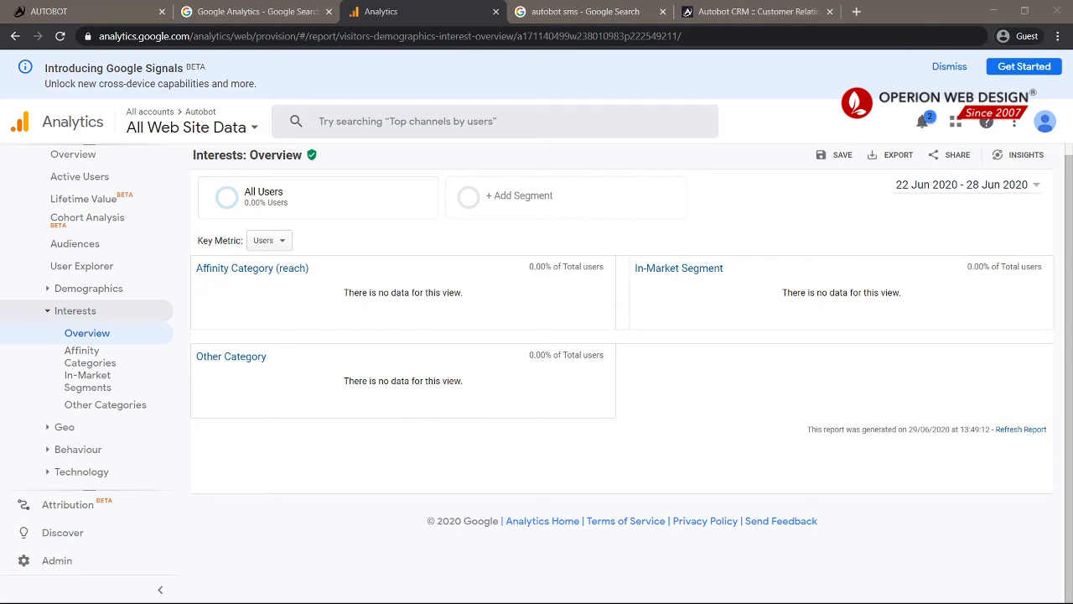
scroll(down, 3)
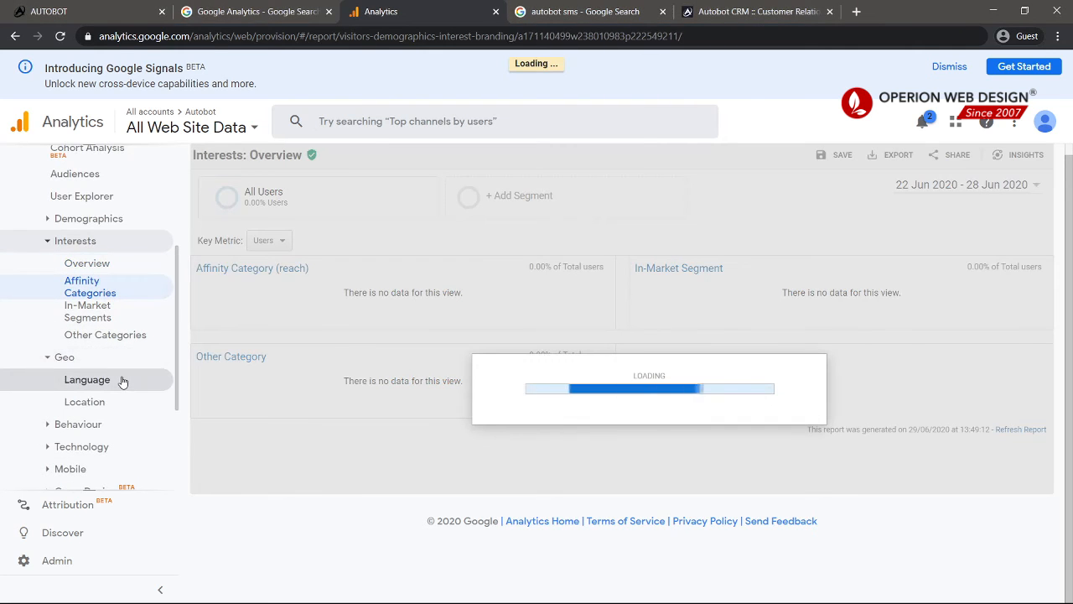
click(87, 379)
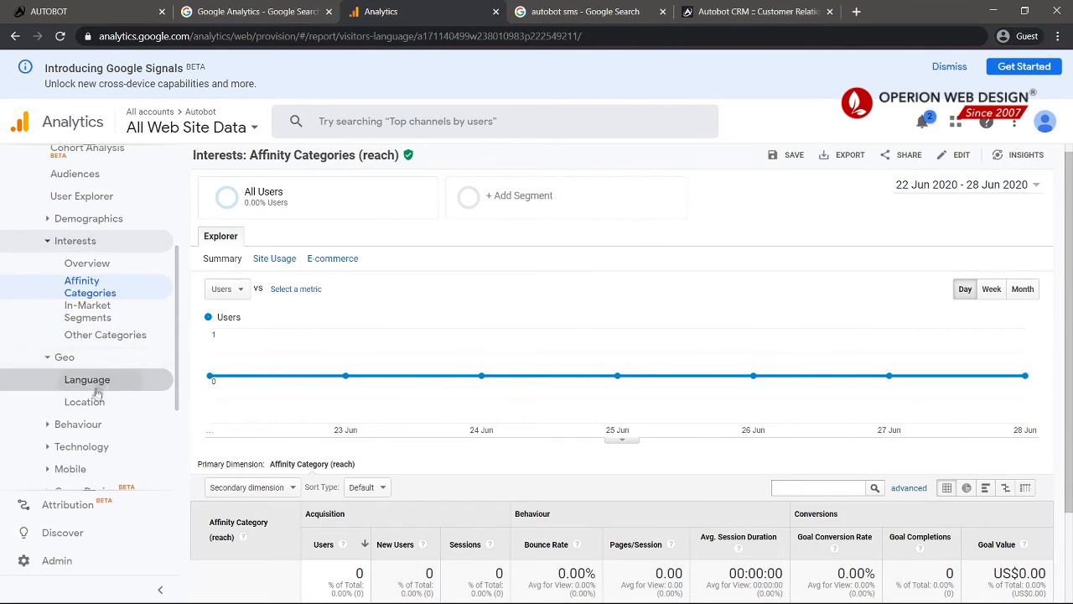
Open the Language report under Audience > Geo, showing zero users.
click(87, 379)
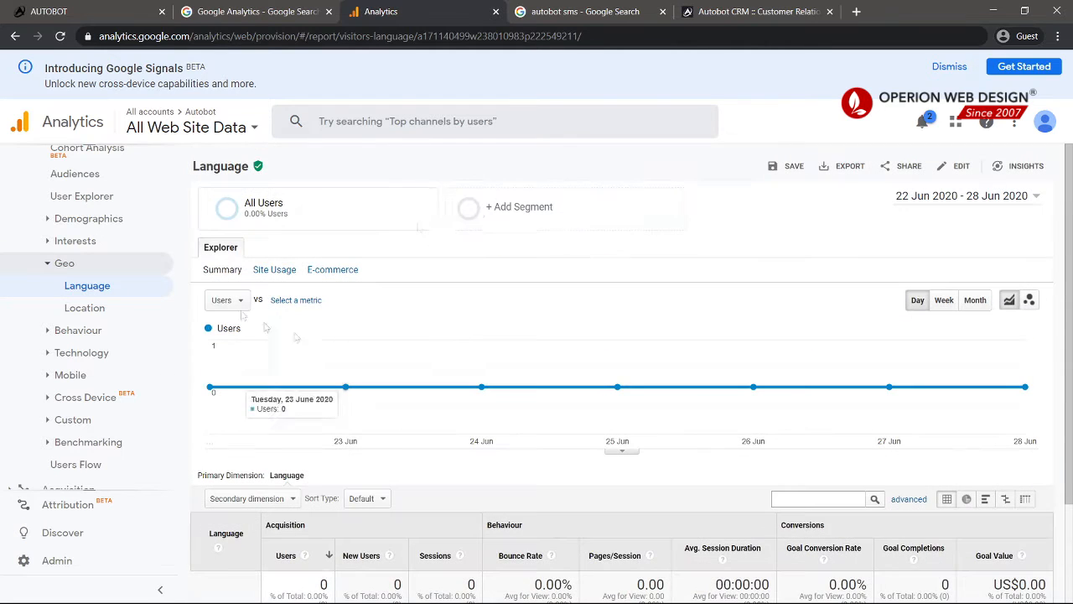
mouse_move(365, 363)
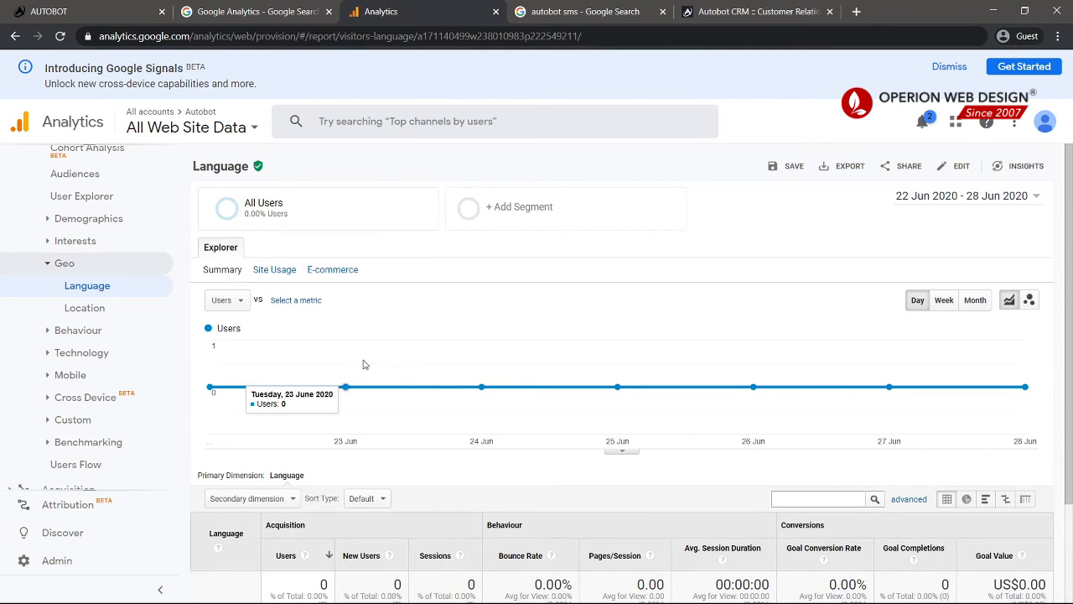
mouse_move(404, 361)
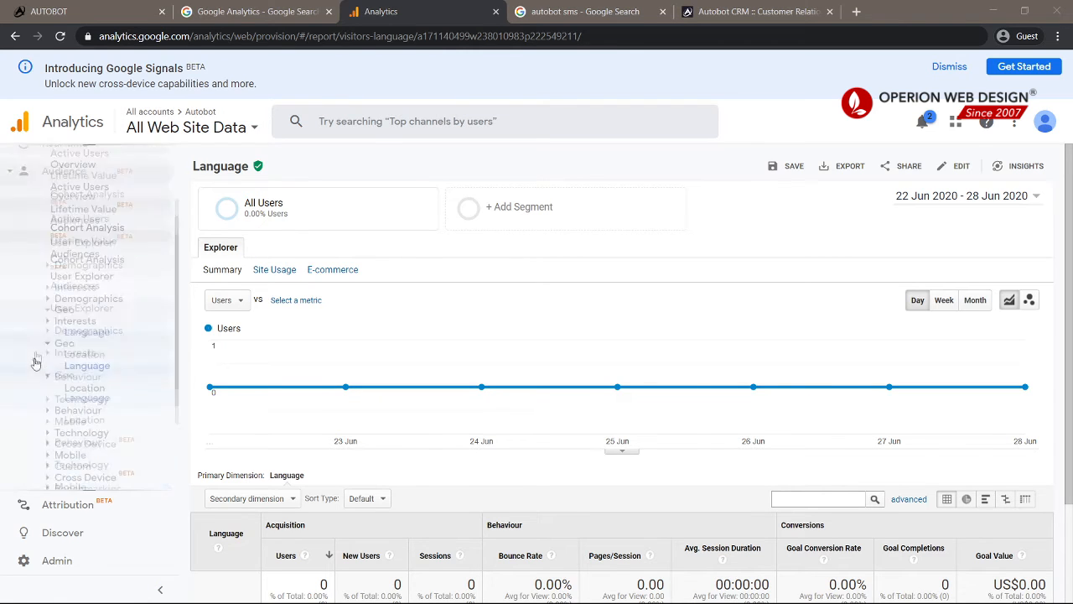
In Admin, start a new Web property and submit it empty to see required-field warnings.
click(57, 560)
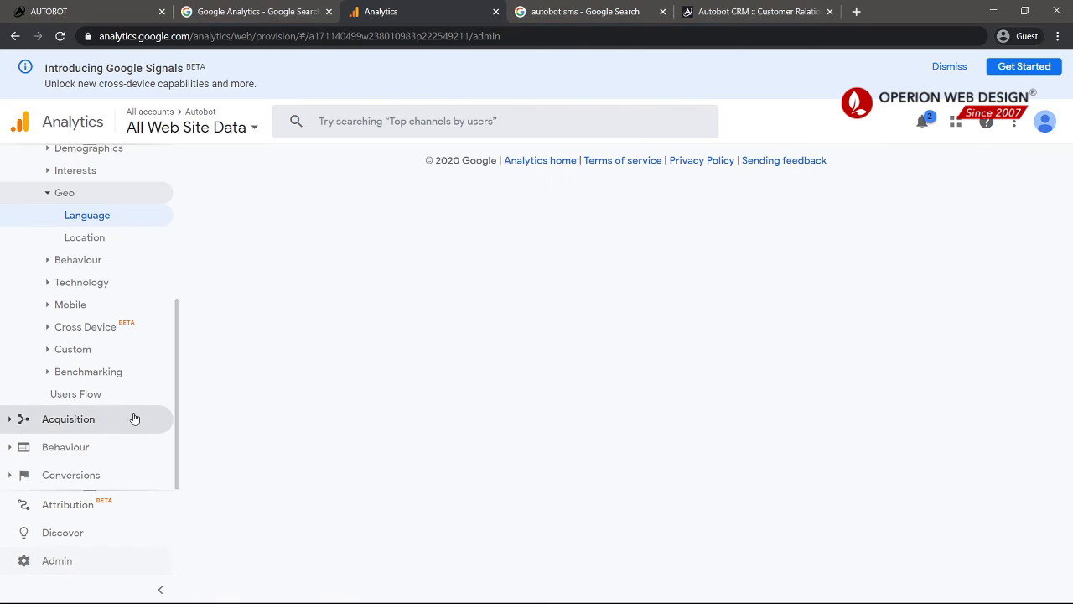
click(56, 560)
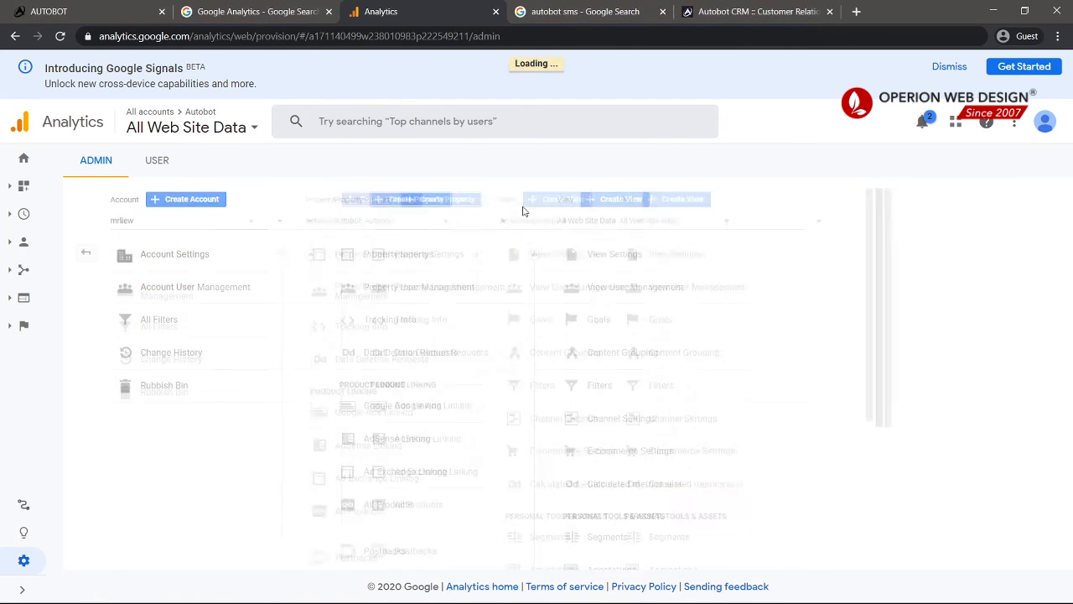
click(427, 199)
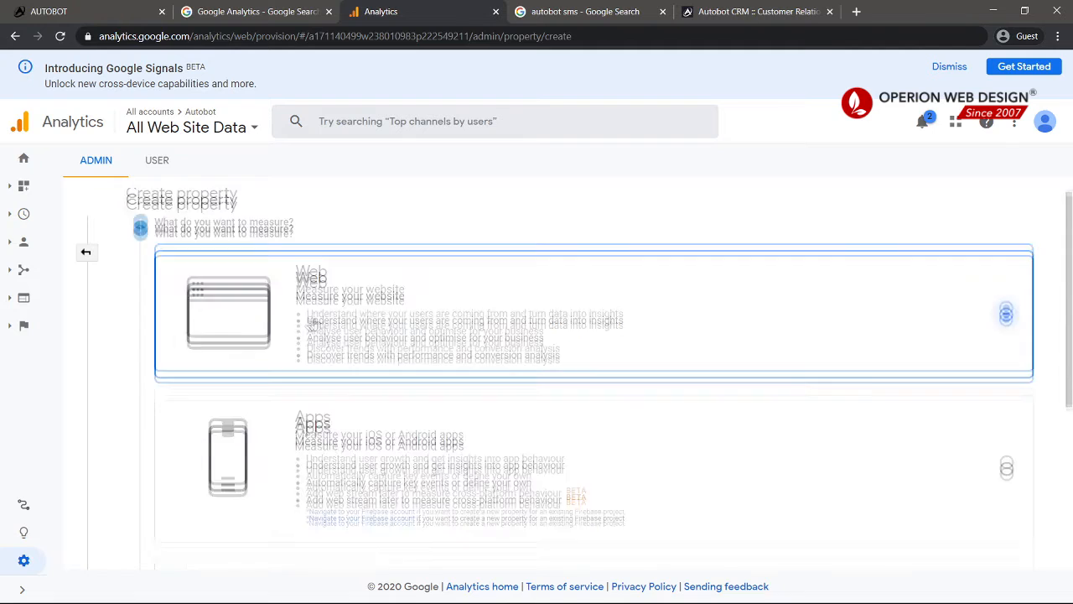
click(595, 313)
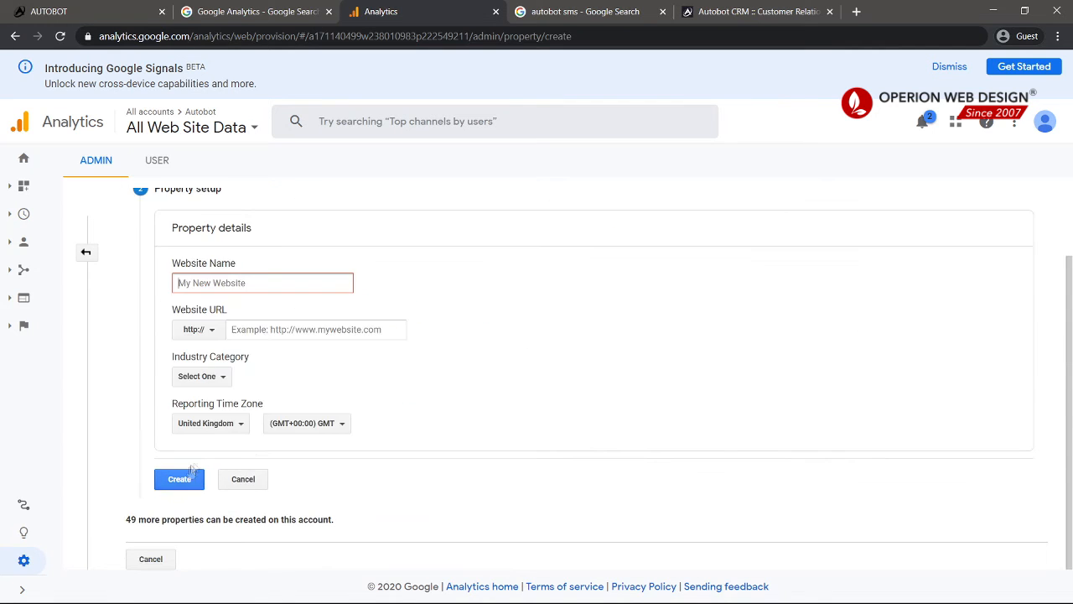
click(179, 478)
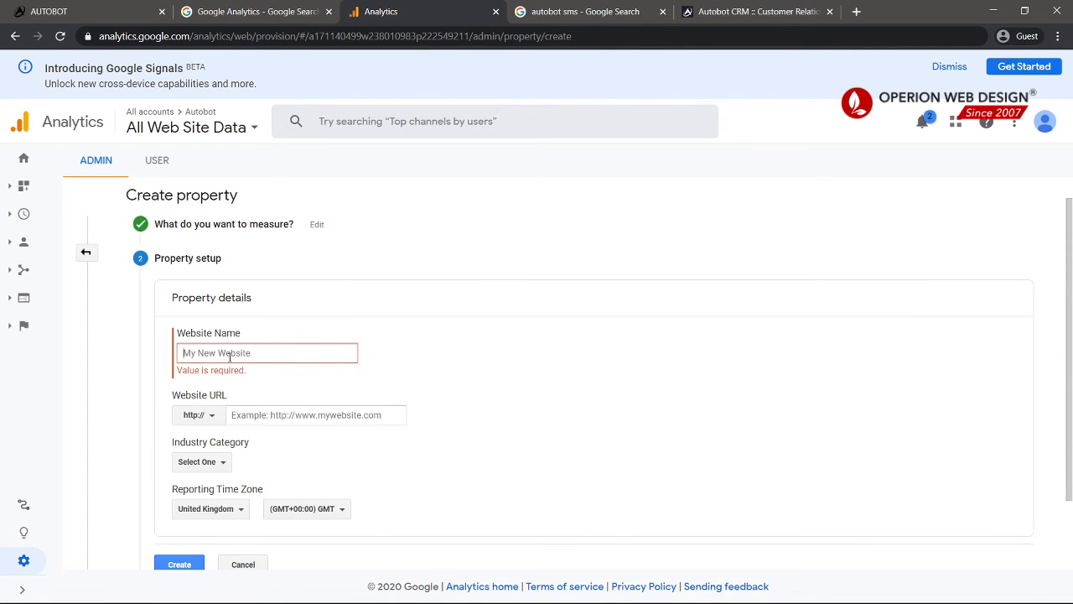
Select the Website URL field, scroll the form, and open the account/property/view list.
click(316, 414)
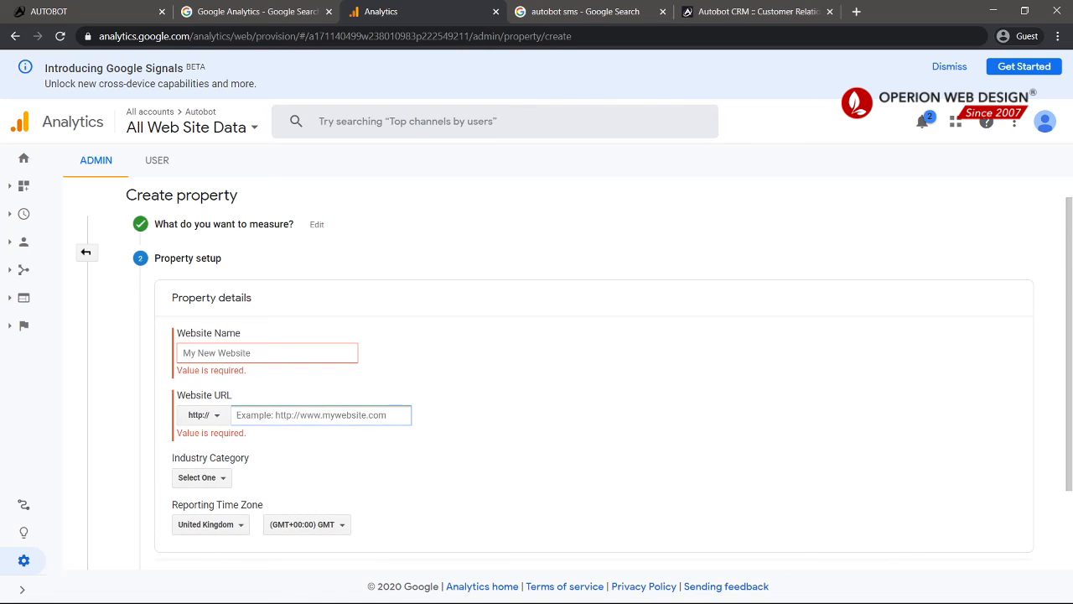
scroll(down, 3)
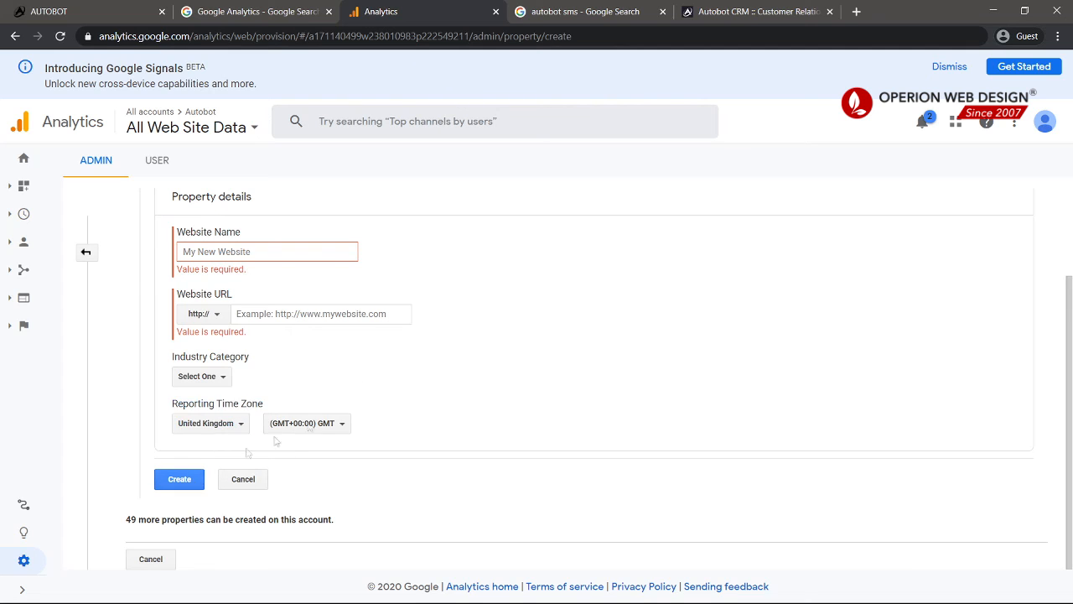
click(191, 127)
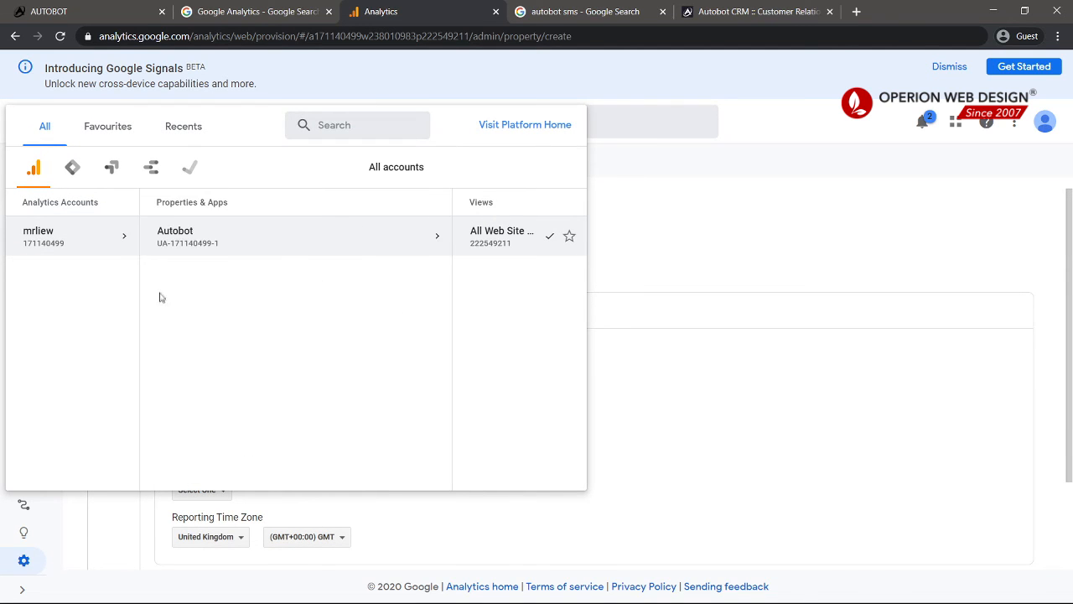
mouse_move(228, 307)
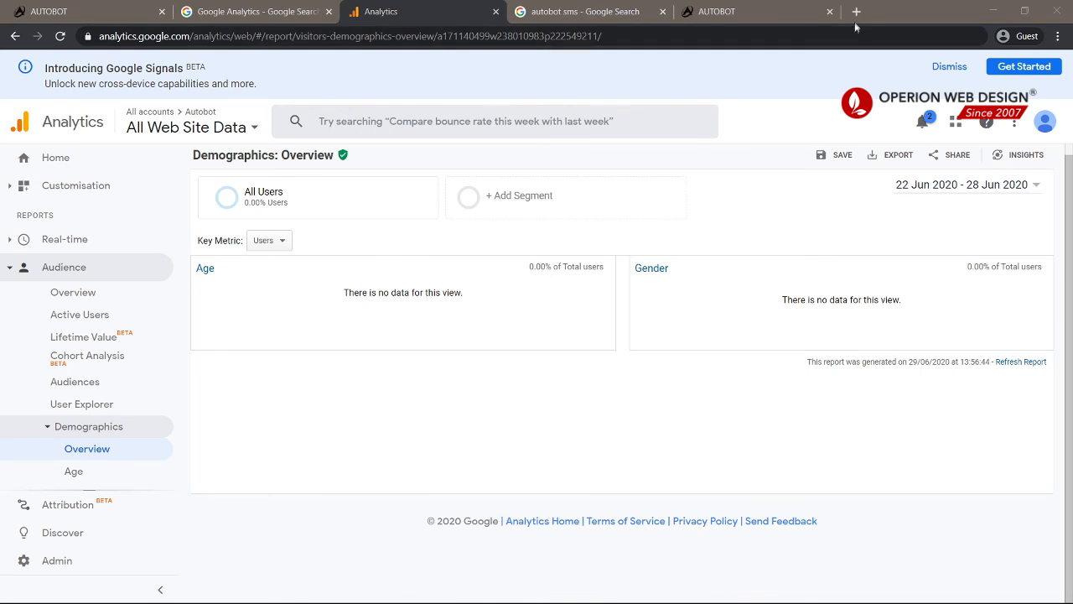
Search 'google analytics' in a new Chrome tab.
click(855, 12)
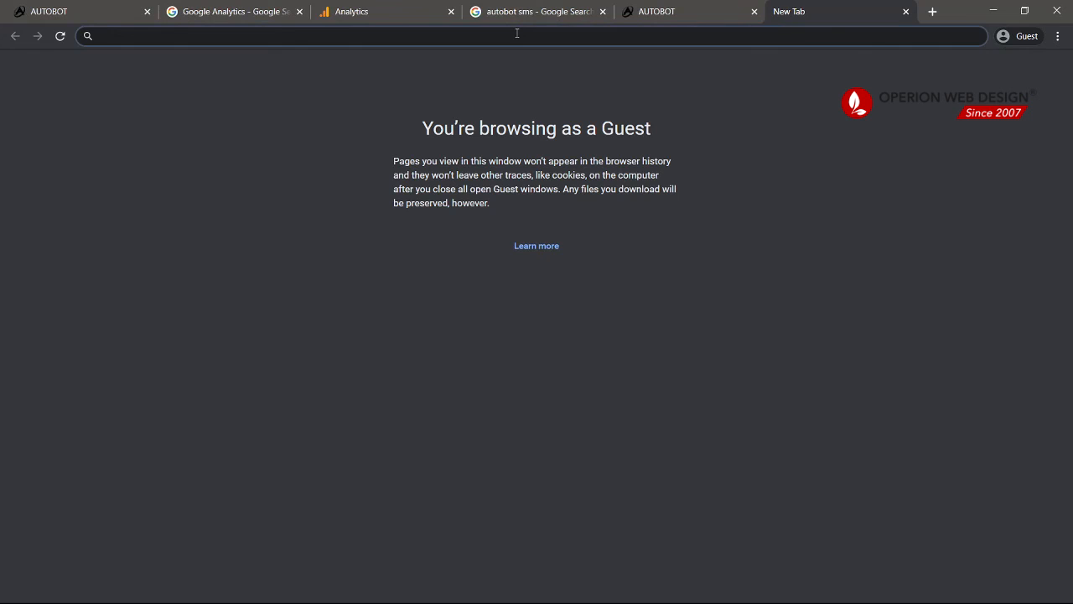
text(google)
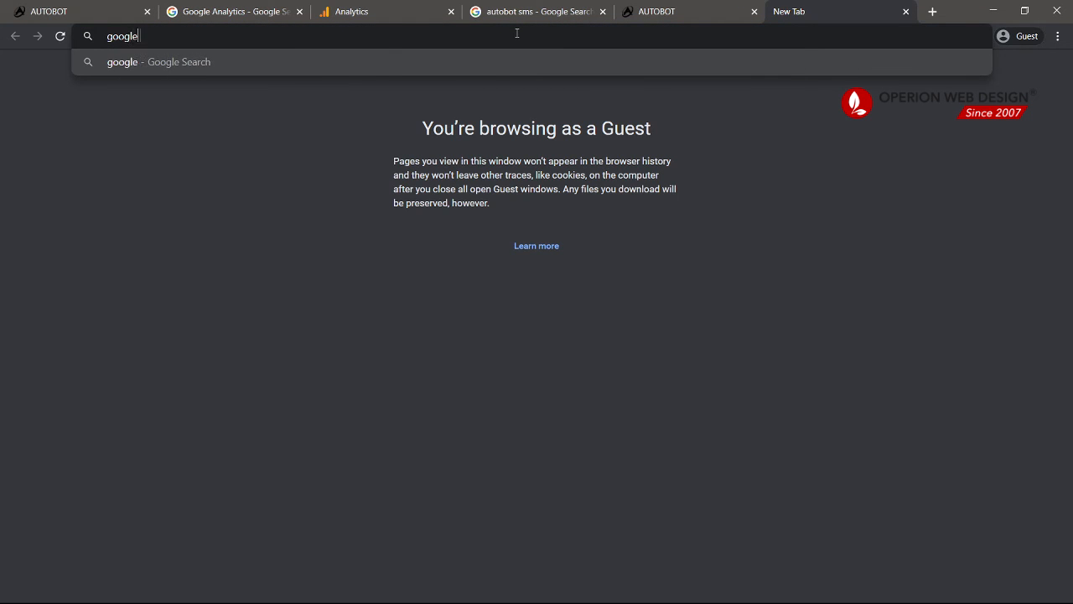
text(anal)
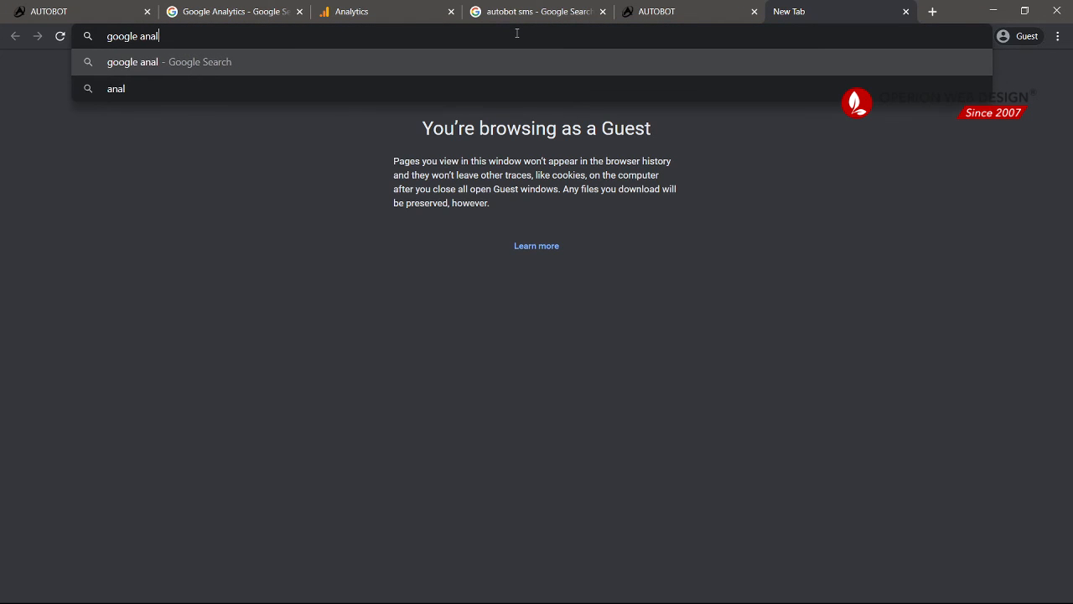
text(yti)
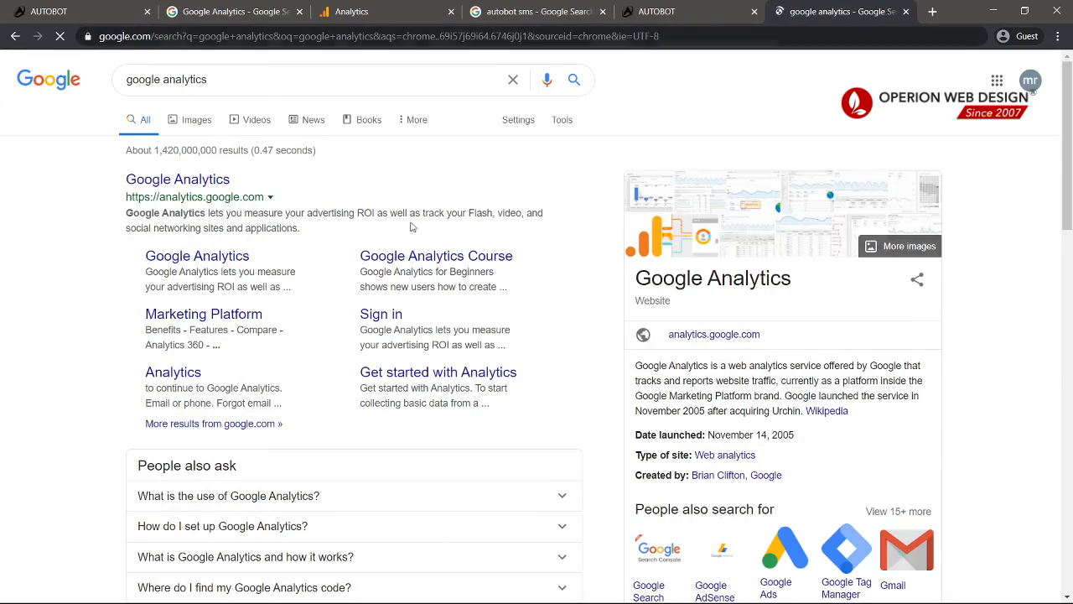
Scroll the Google Analytics search results, then return to the Analytics Demographics Overview tab.
scroll(down, 3)
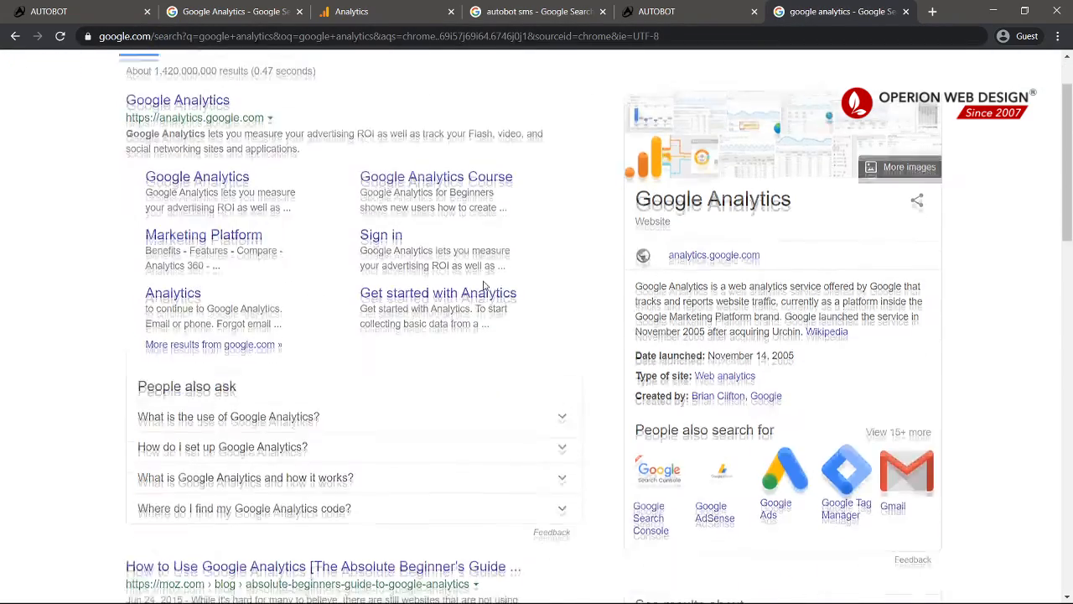
scroll(down, 3)
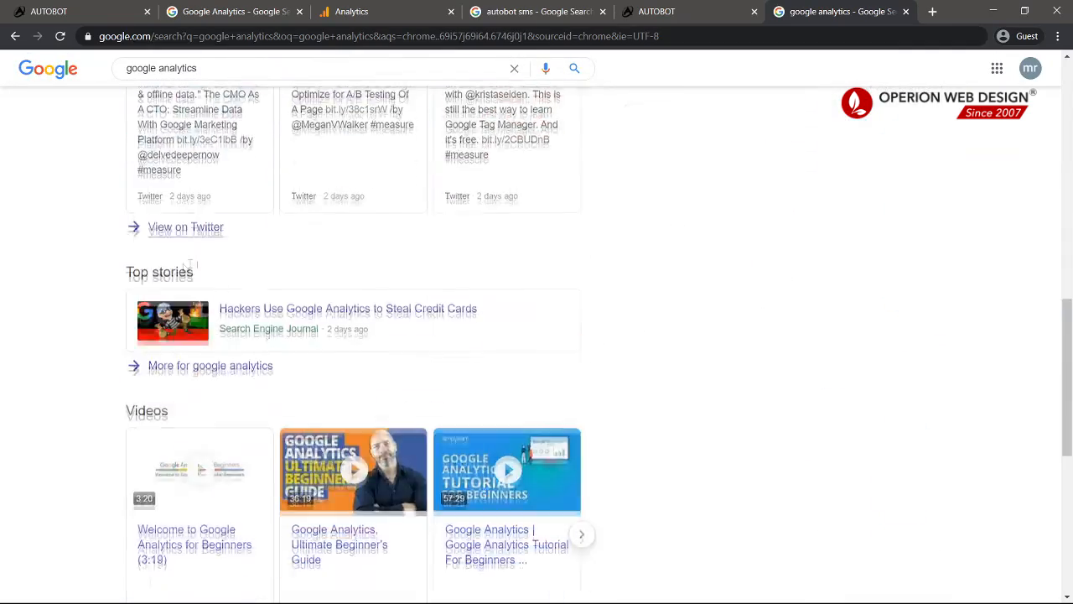
scroll(down, 3)
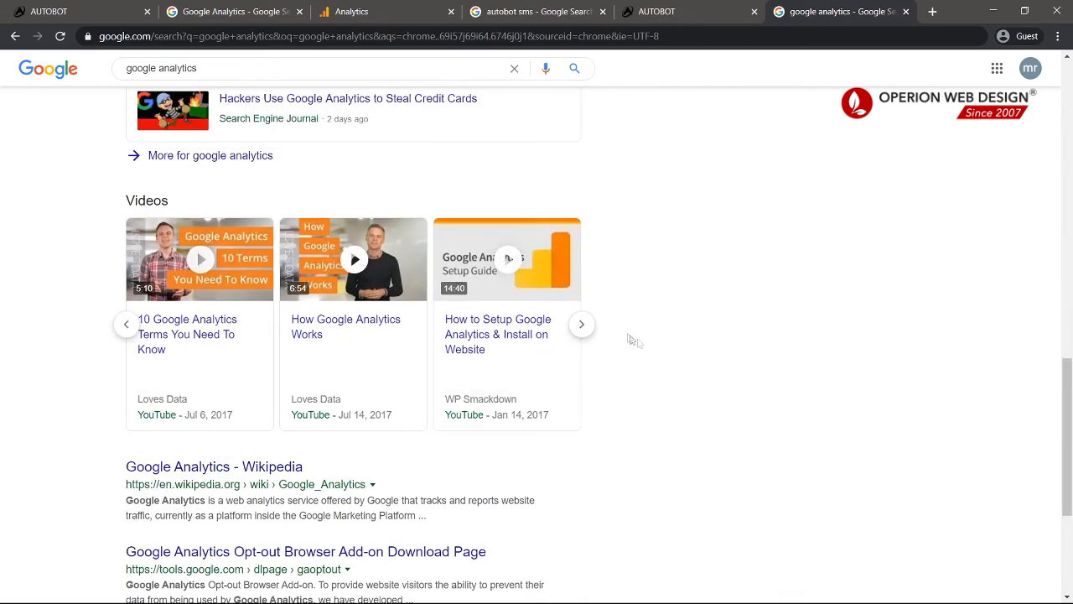
scroll(up, 3)
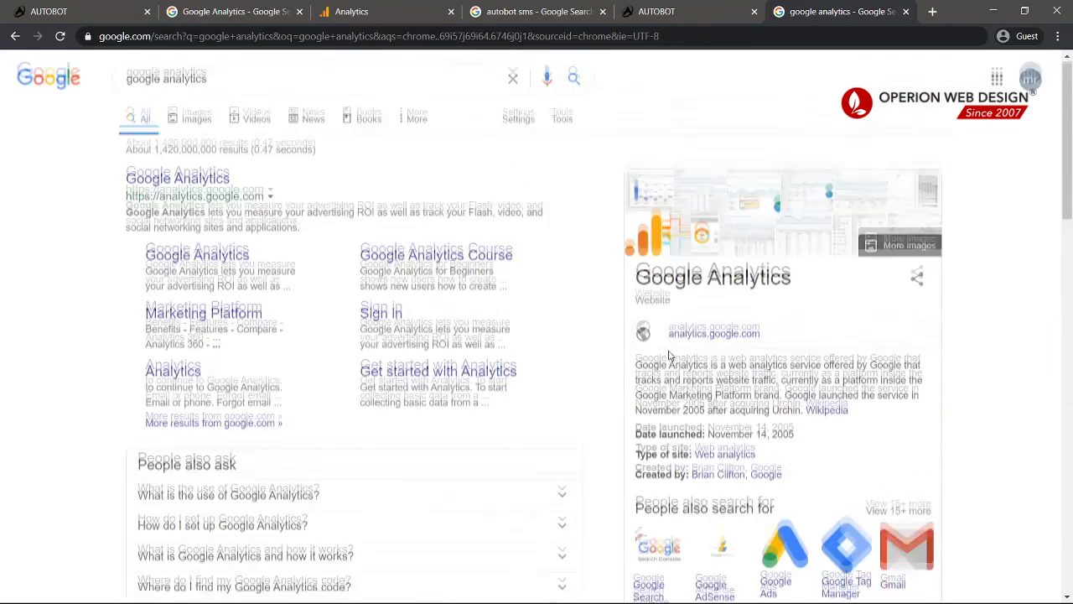
click(386, 12)
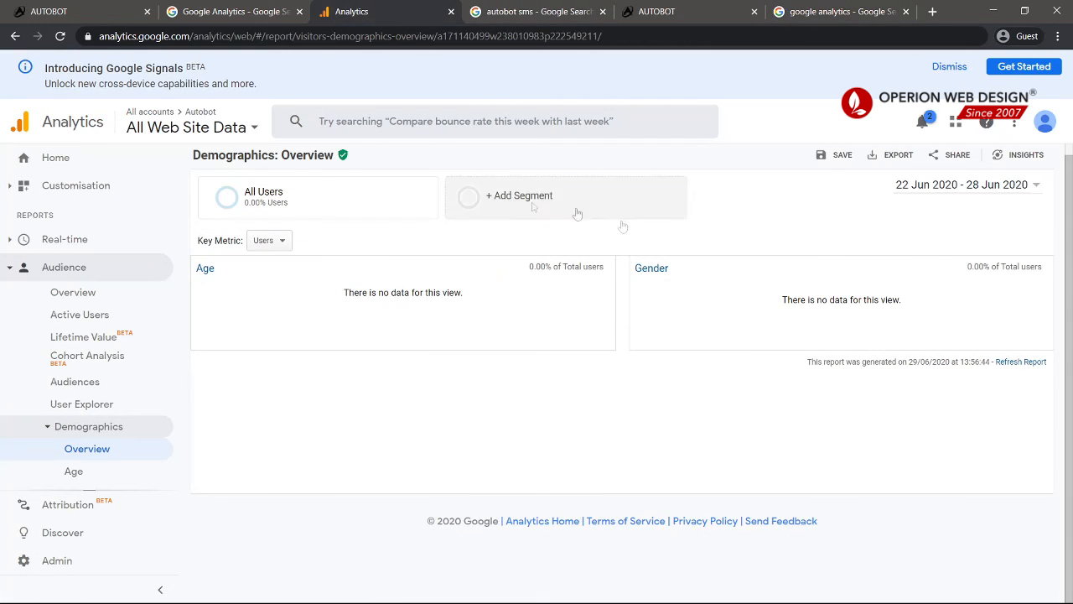